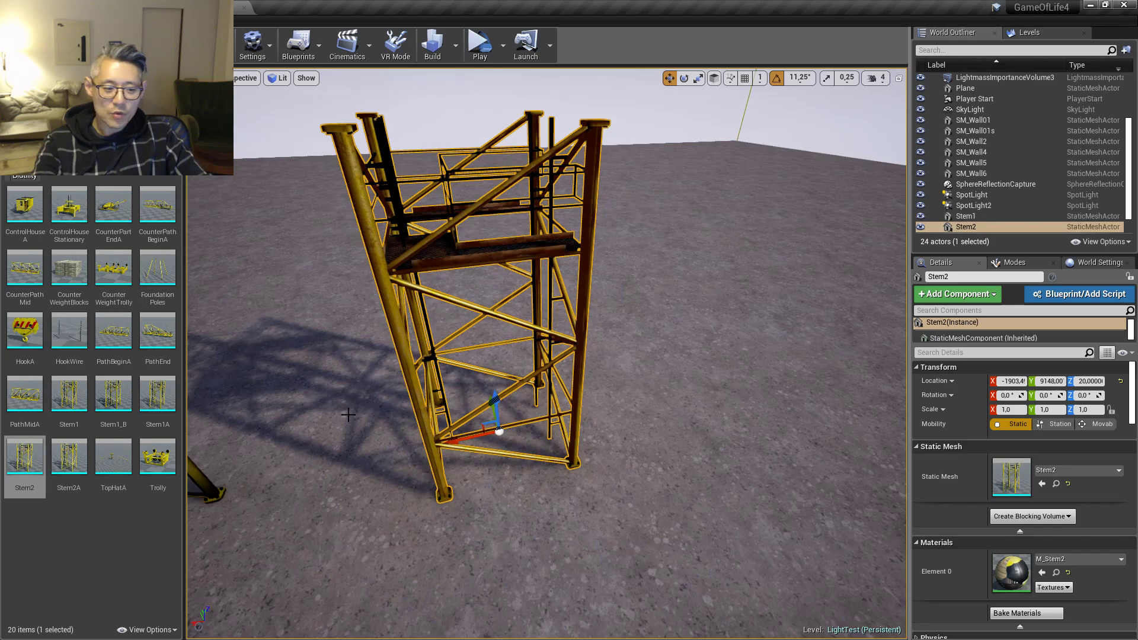
- Inspect Stem2's Light Map Coordinate Index (1) and UV channel list, then switch to Stem1
double_click(24, 460)
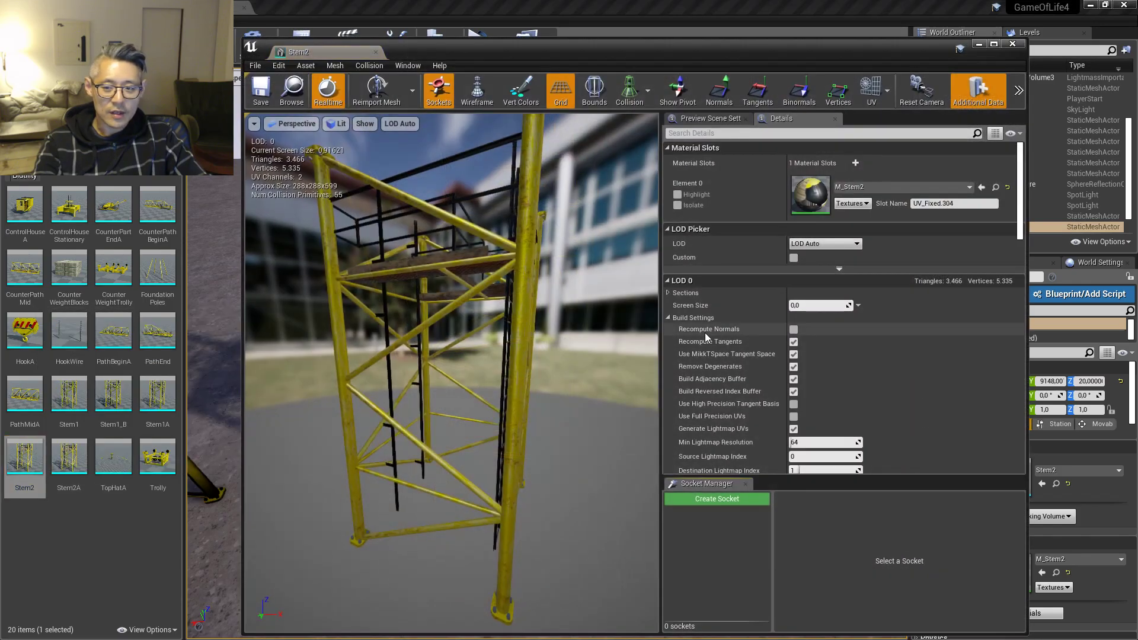
scroll(down, 3)
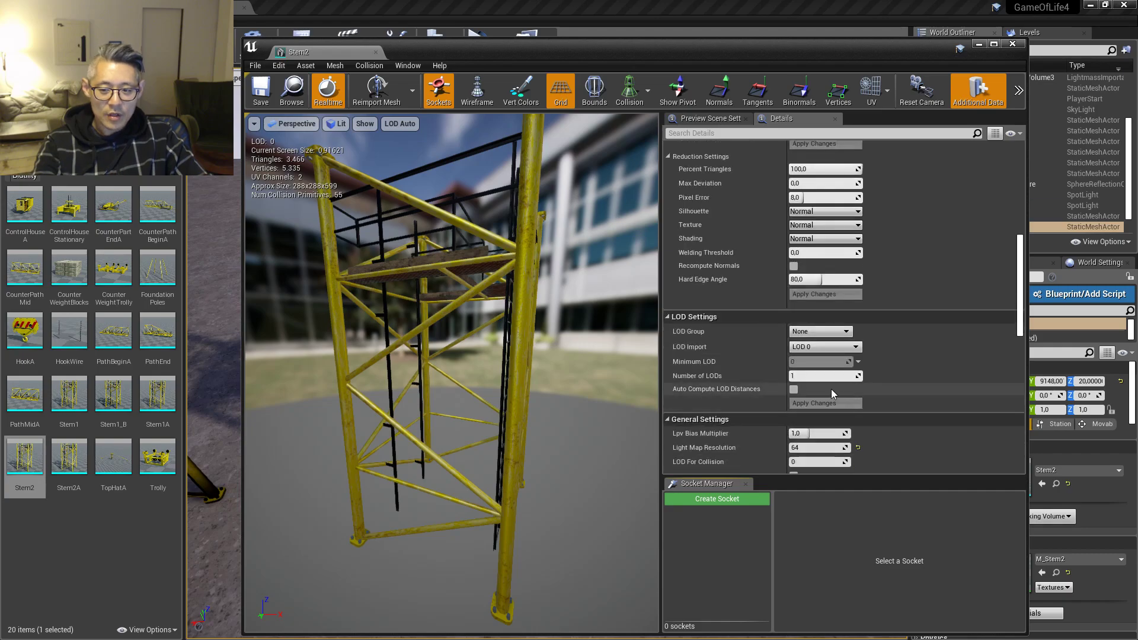
scroll(down, 3)
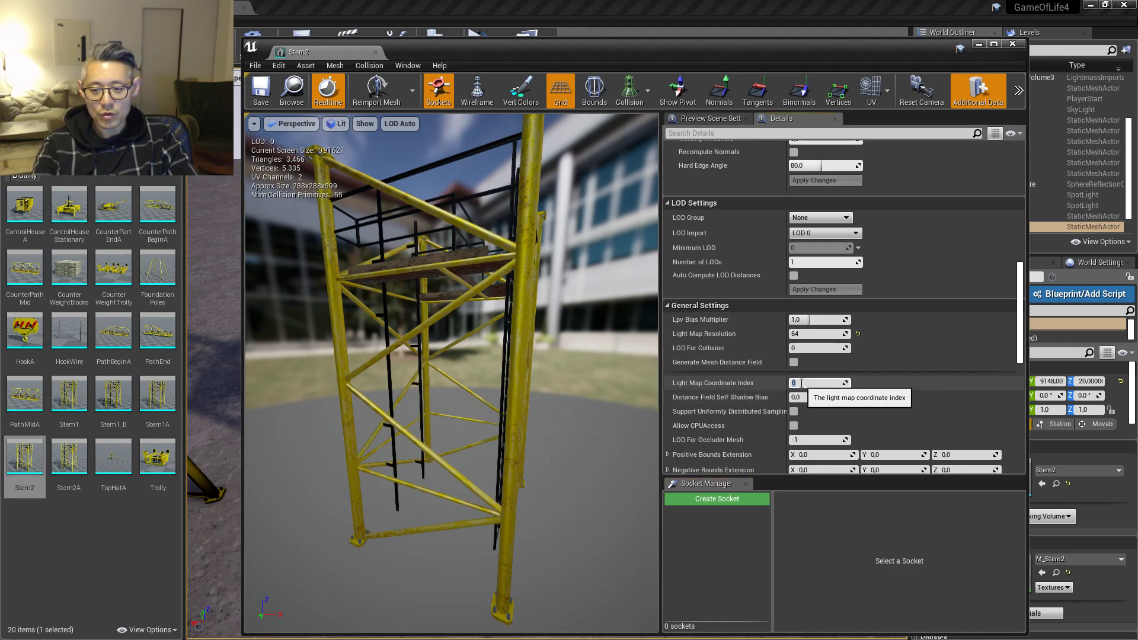
click(869, 90)
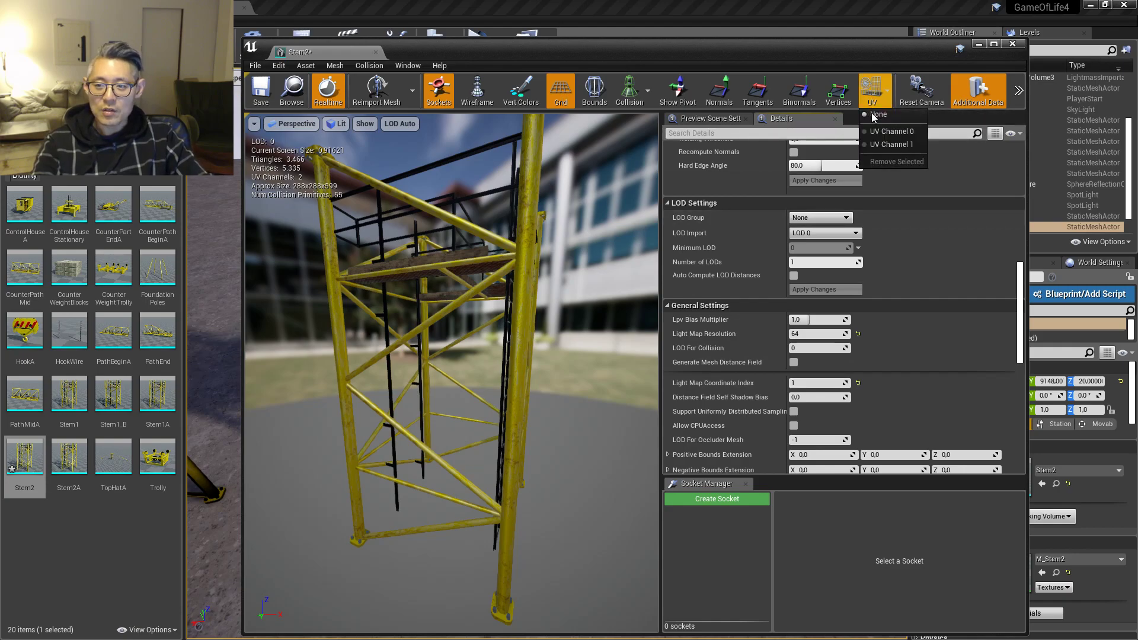
click(891, 145)
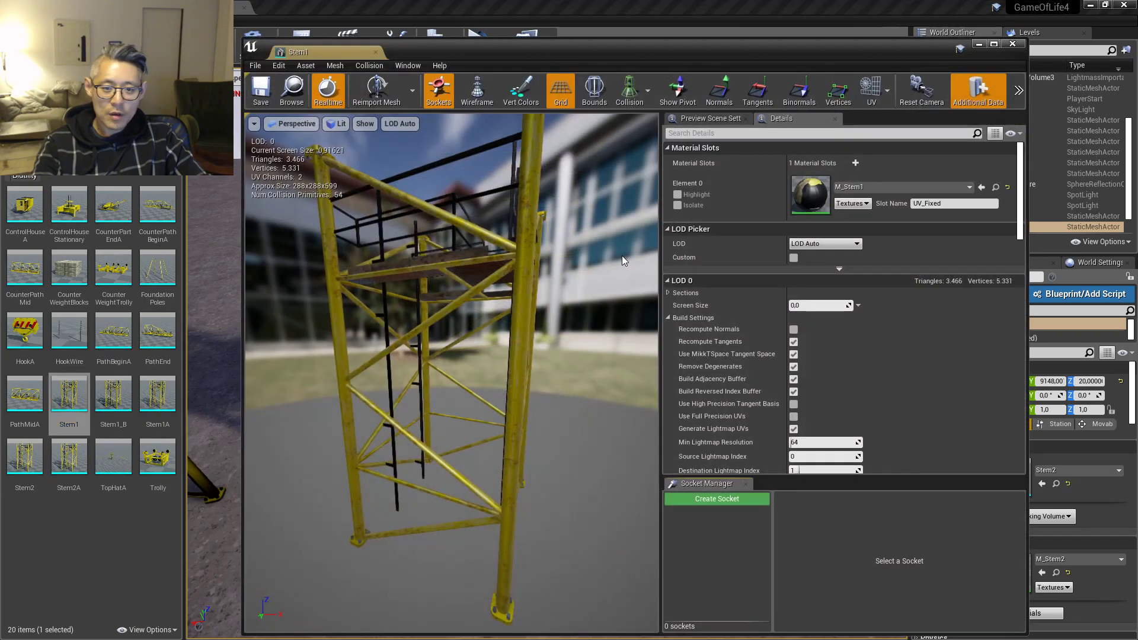
- Overlay Stem1's UV Channel 1 lightmap layout on the mesh preview
click(870, 91)
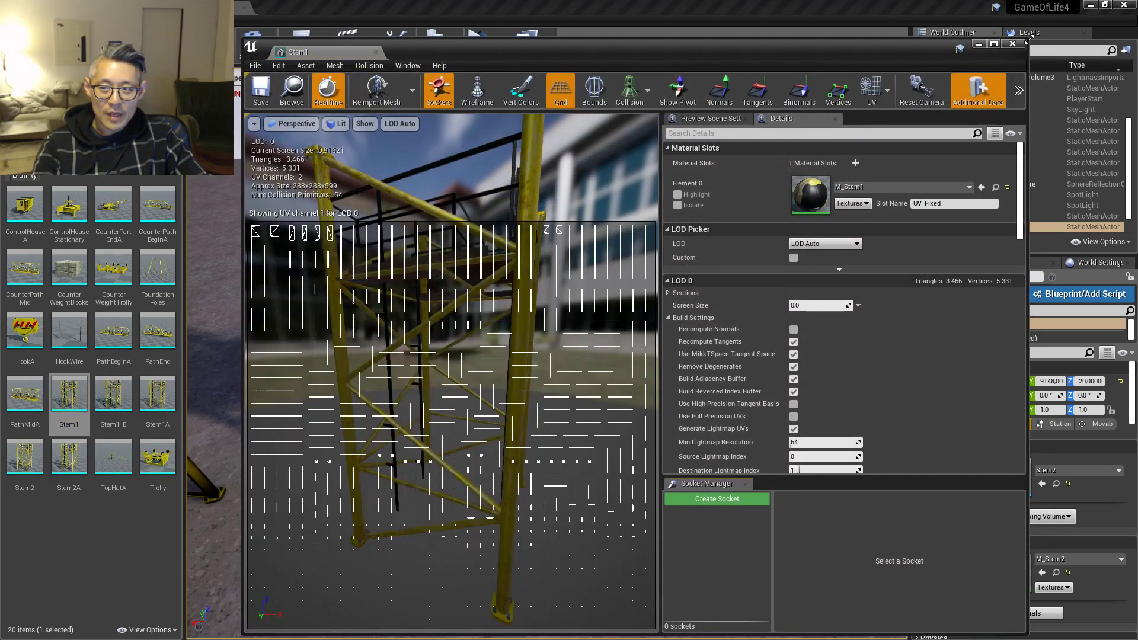
scroll(down, 3)
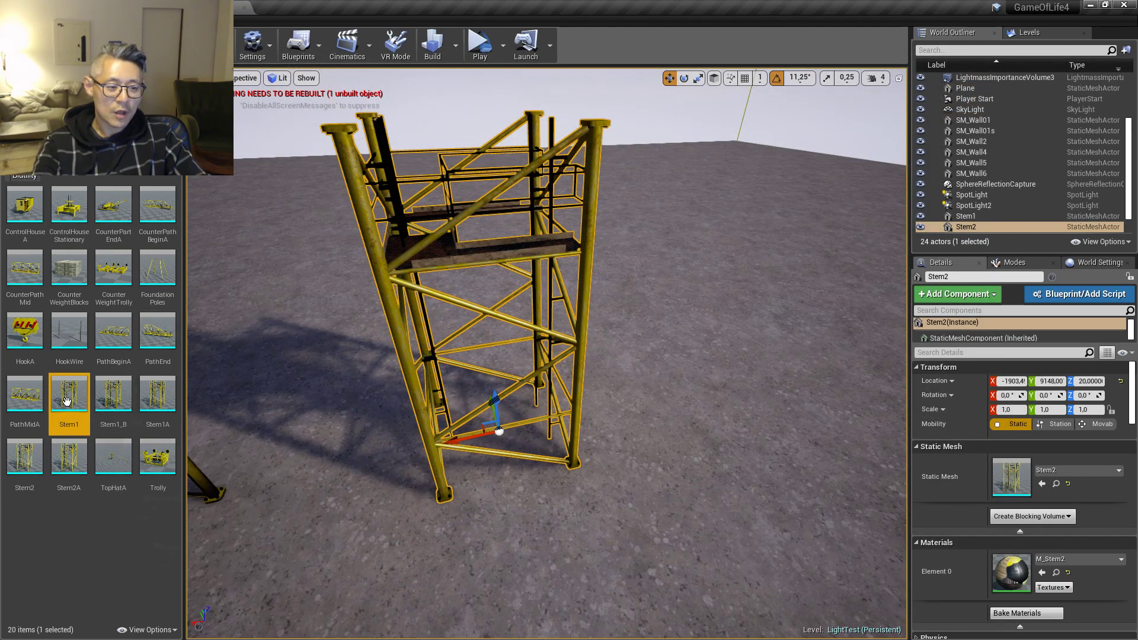
double_click(69, 392)
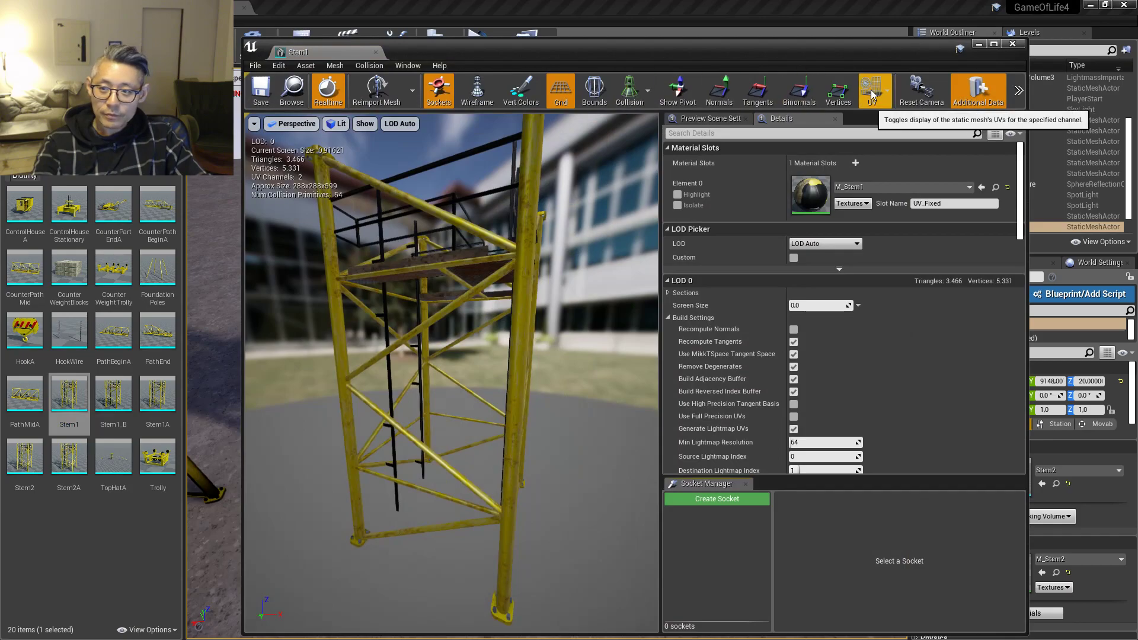
click(869, 90)
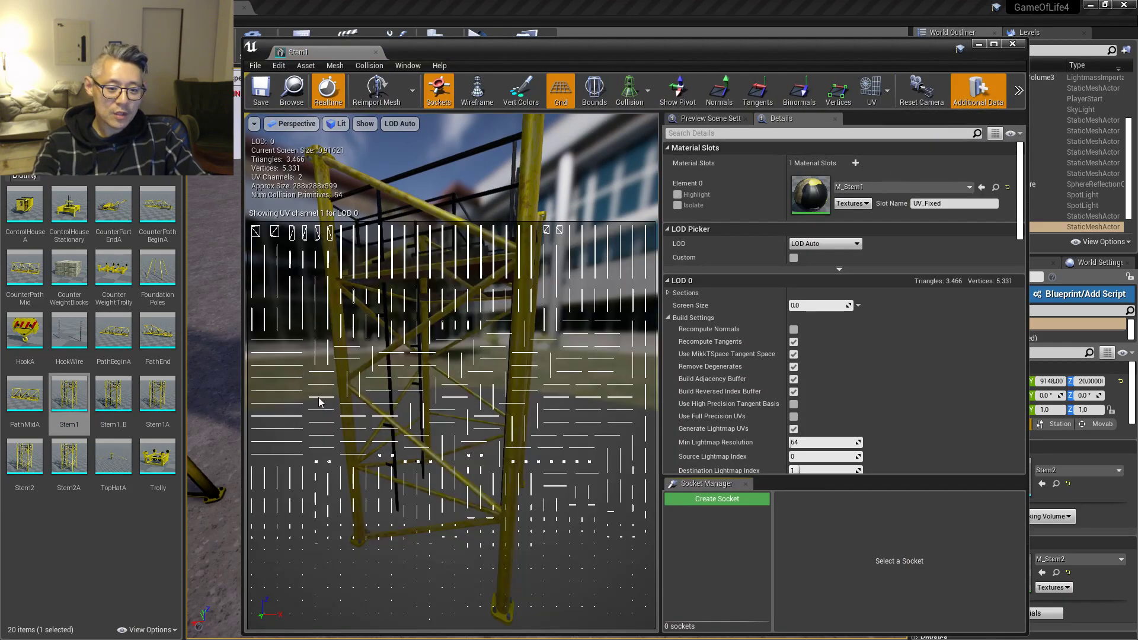
mouse_move(506, 515)
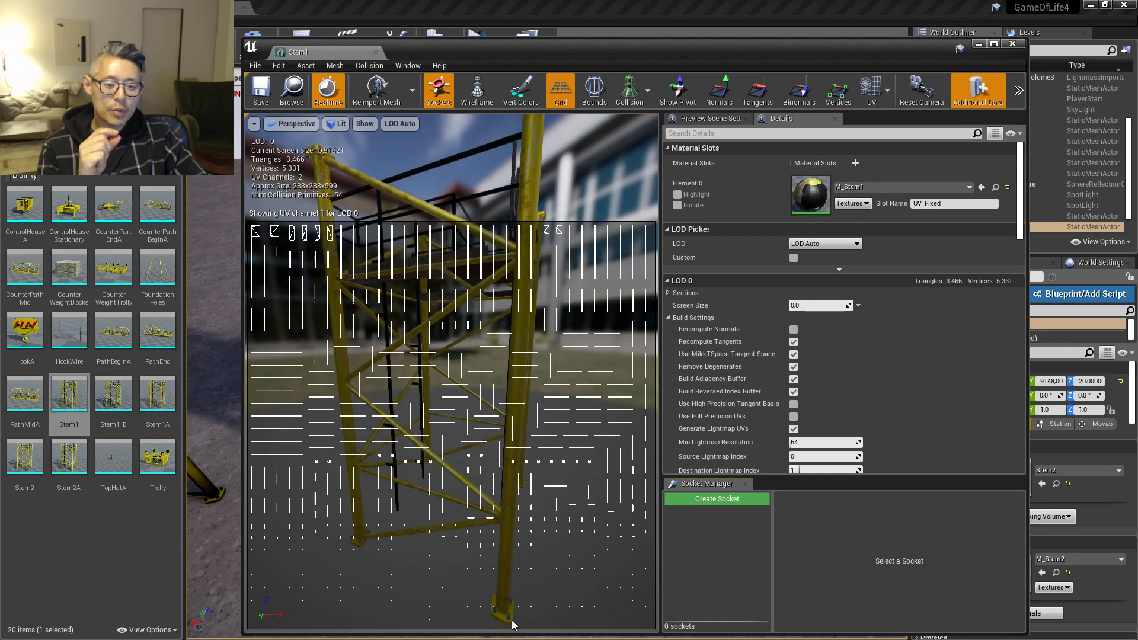
mouse_move(543, 628)
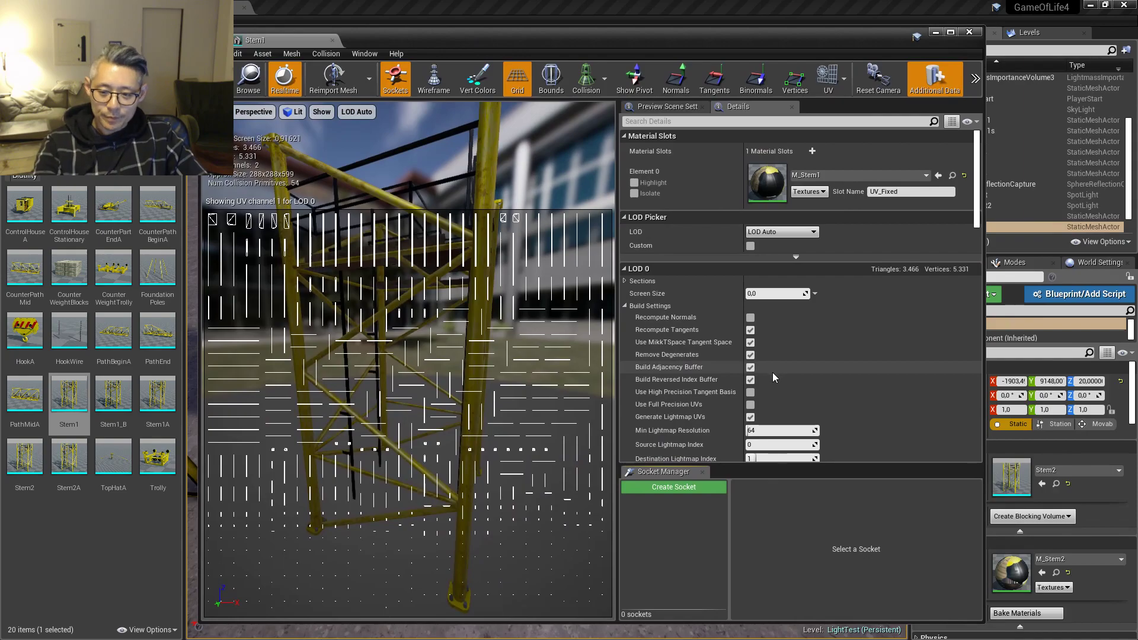
- Set Min Lightmap Resolution 256 and Light Map Resolution 128 on Stem1, then return to the level
scroll(down, 3)
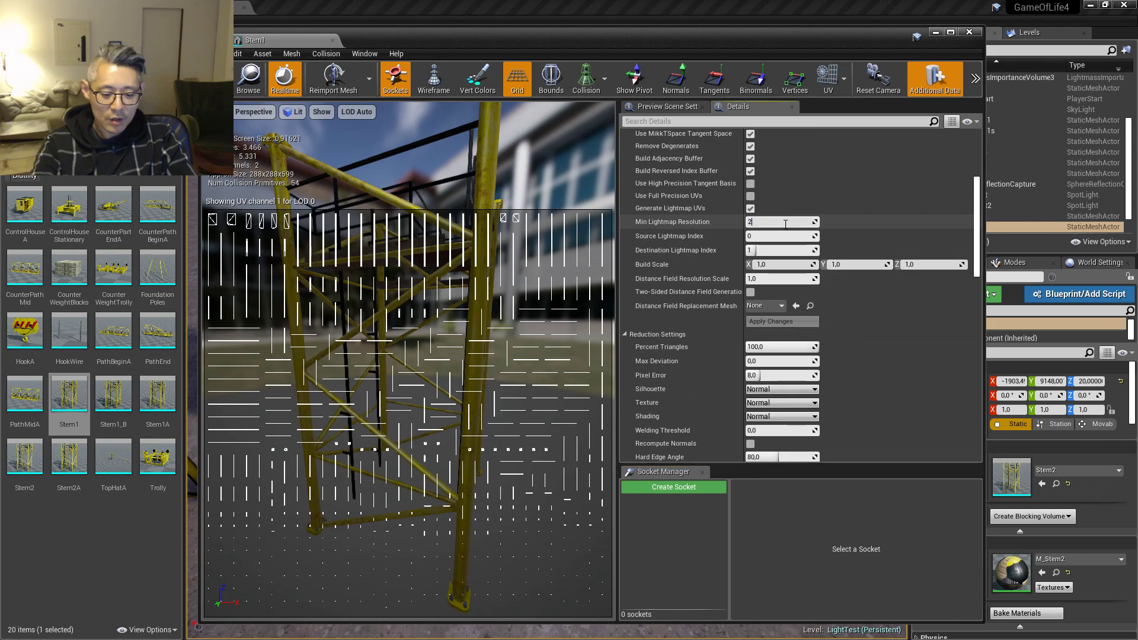
text(256)
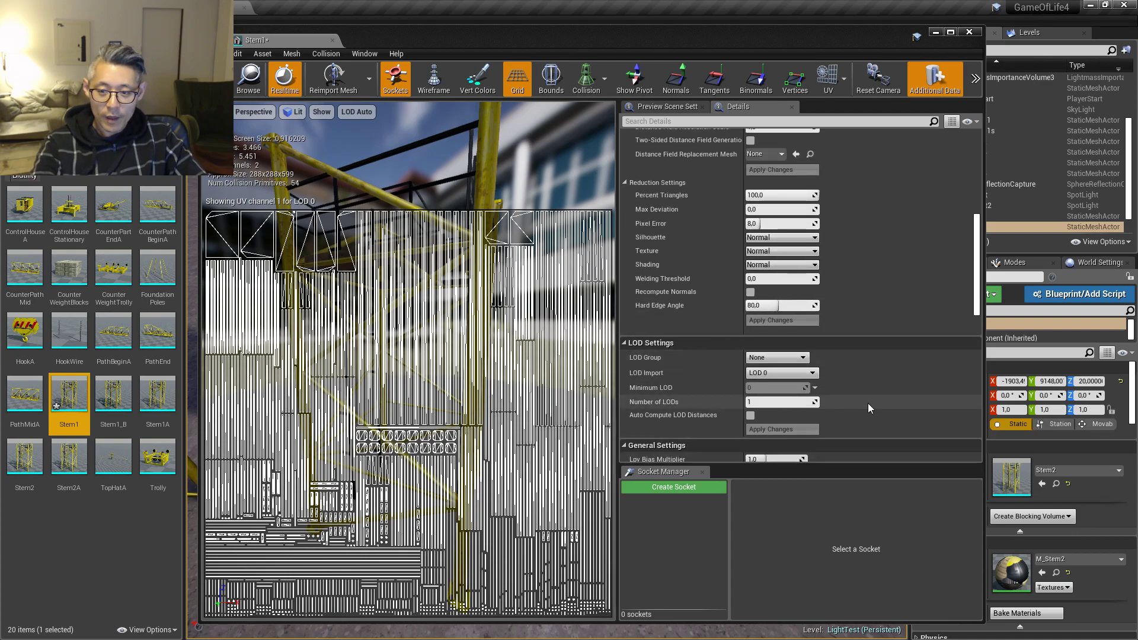
scroll(down, 3)
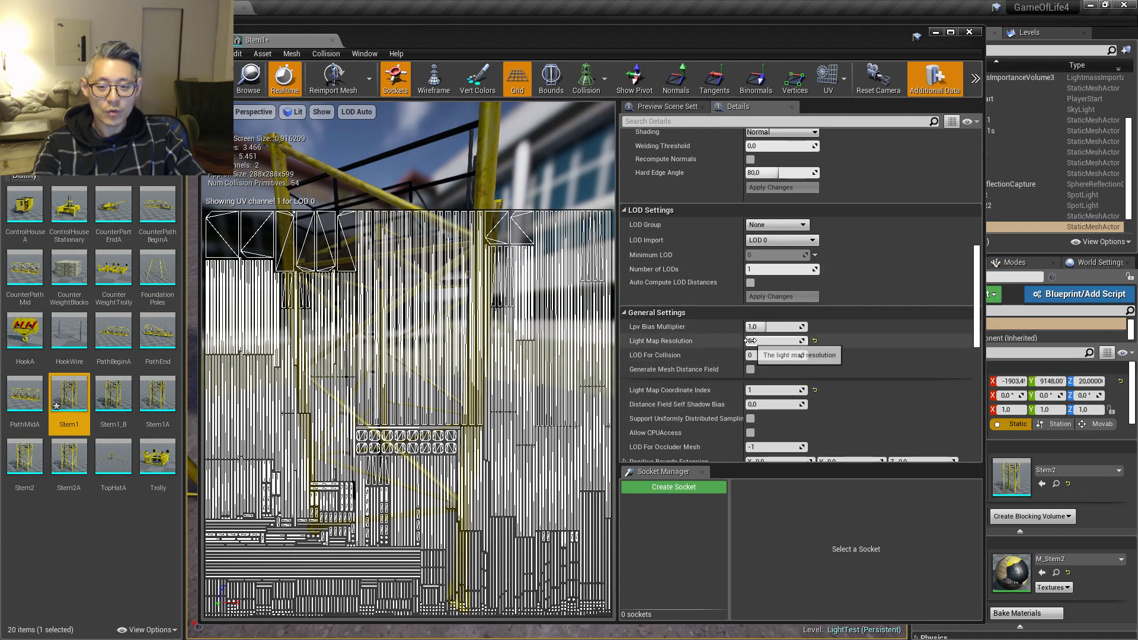
text(128)
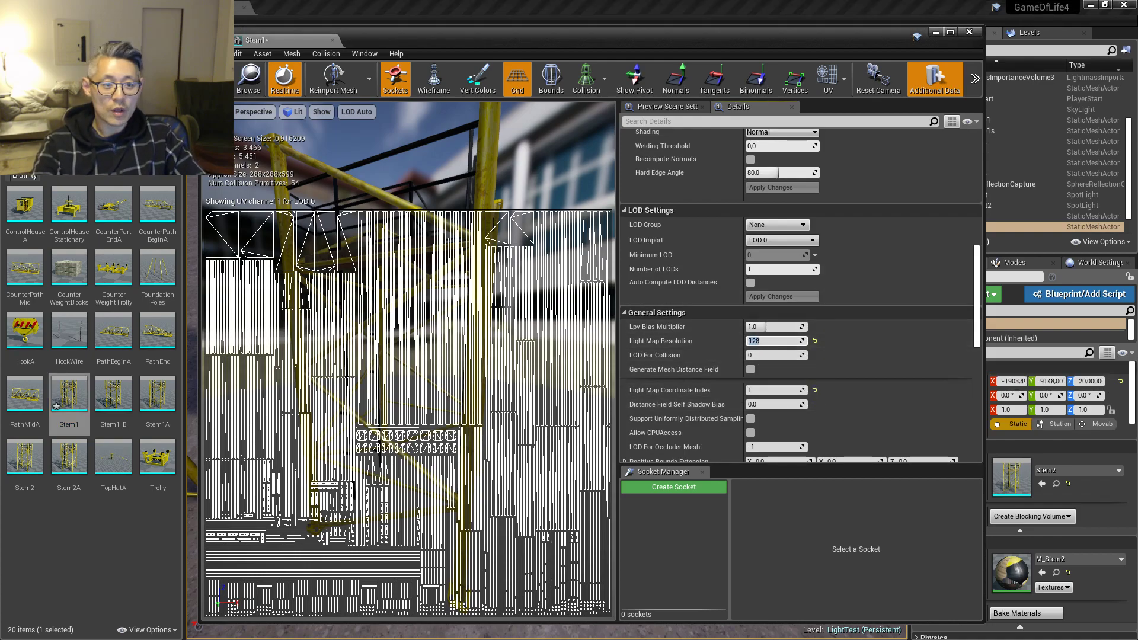
click(68, 392)
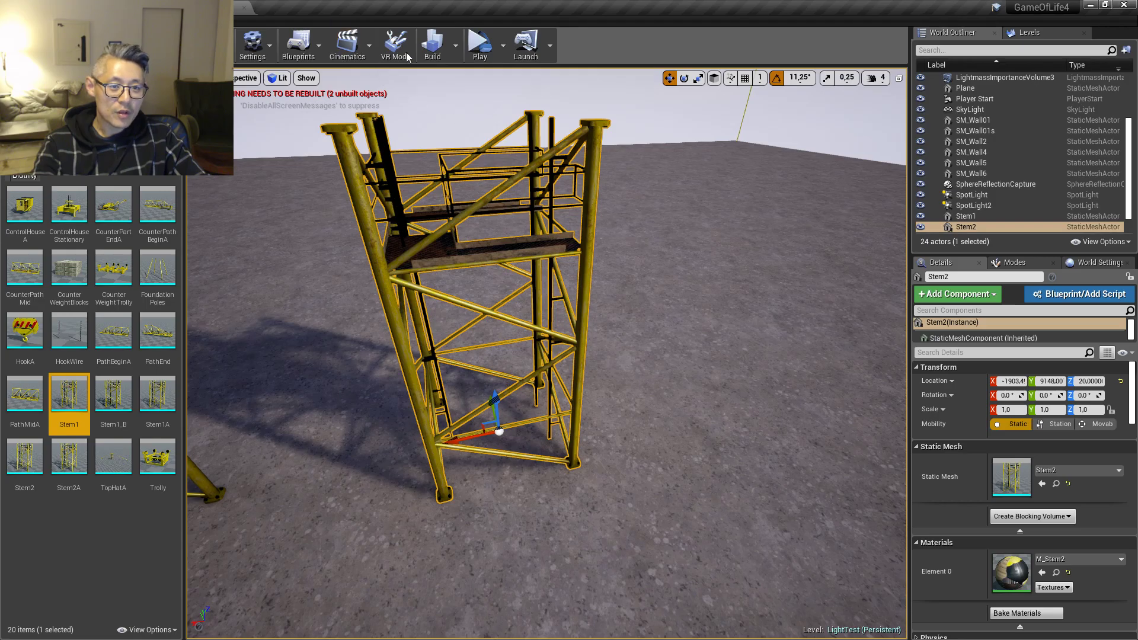
- Build the level's lighting and review the Map Check messages
click(431, 43)
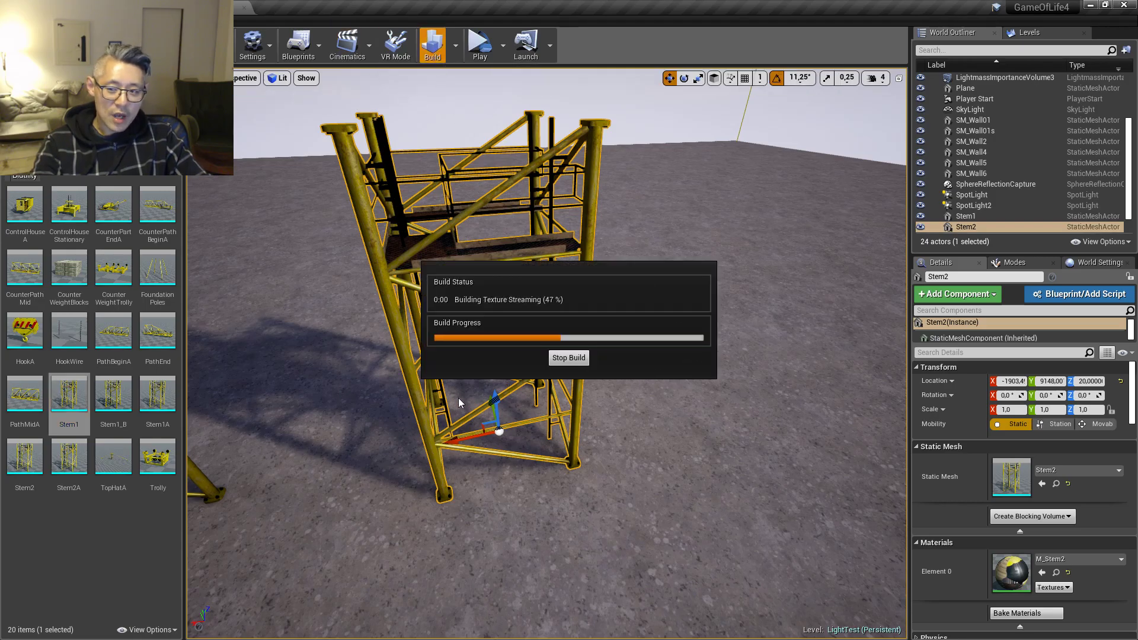
mouse_move(458, 399)
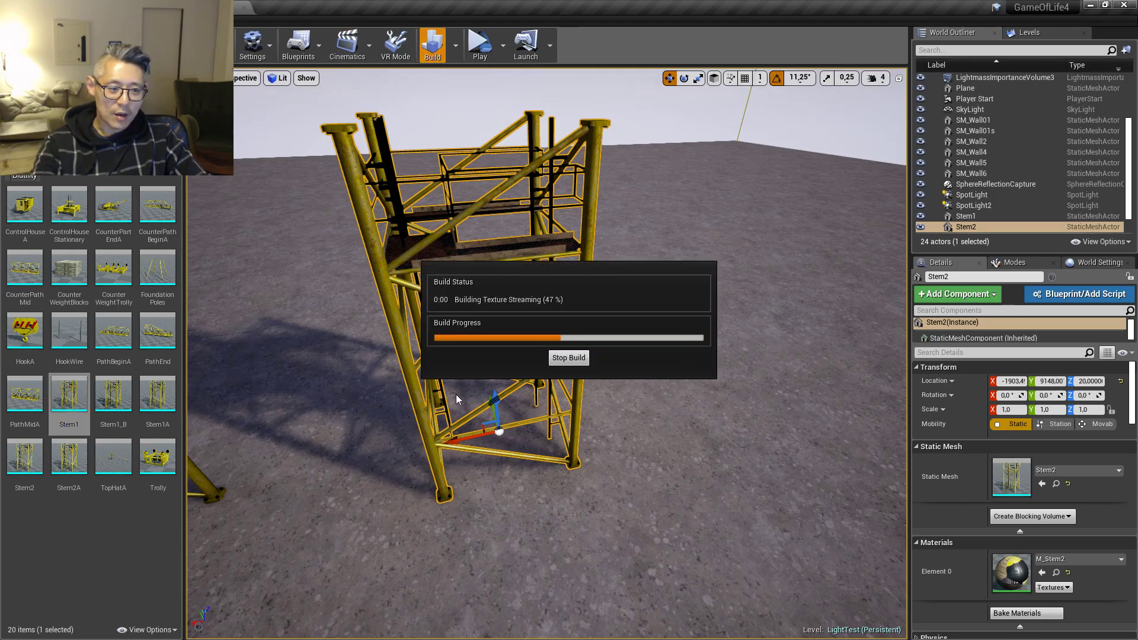
mouse_move(417, 397)
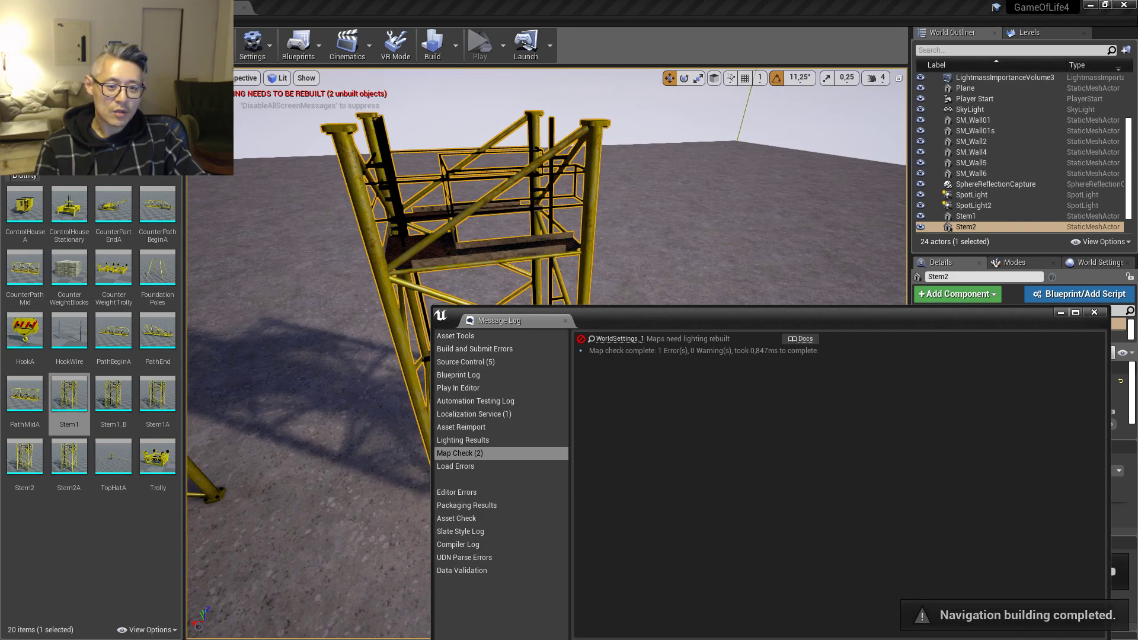
click(431, 45)
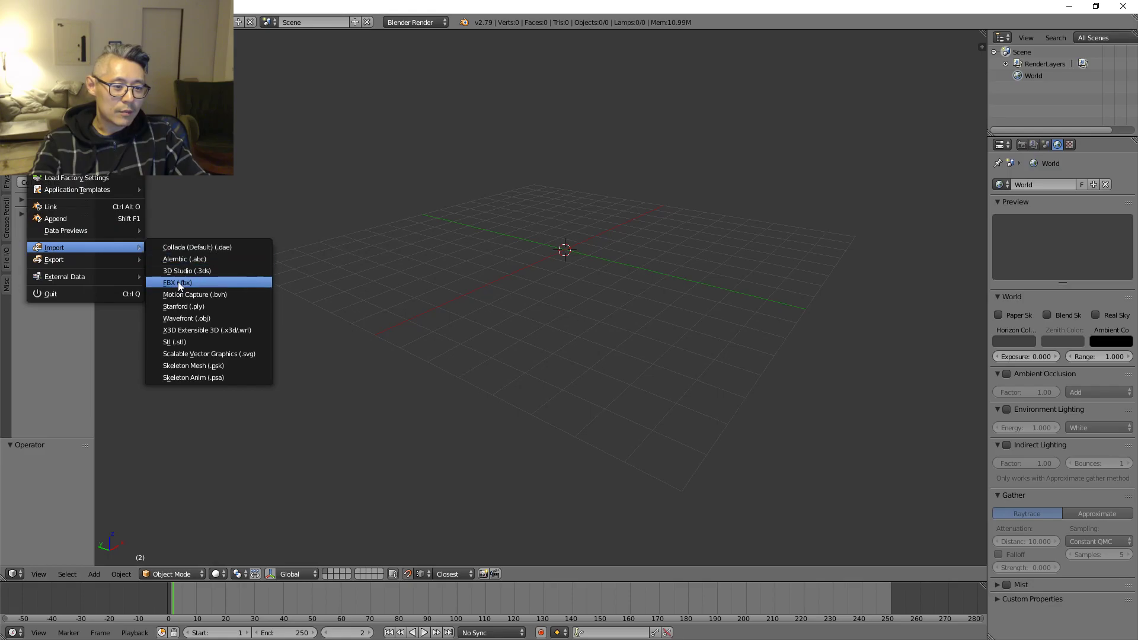
- Import the Stem2 FBX into Blender and isolate the UCX_Stem2 collision object
click(175, 282)
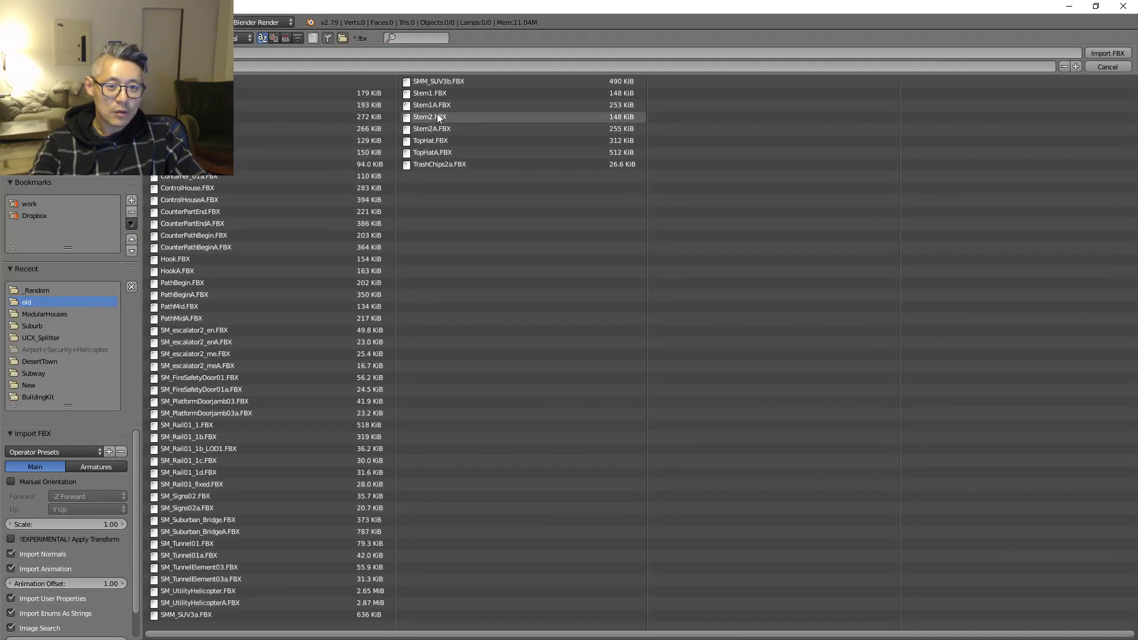
click(1106, 53)
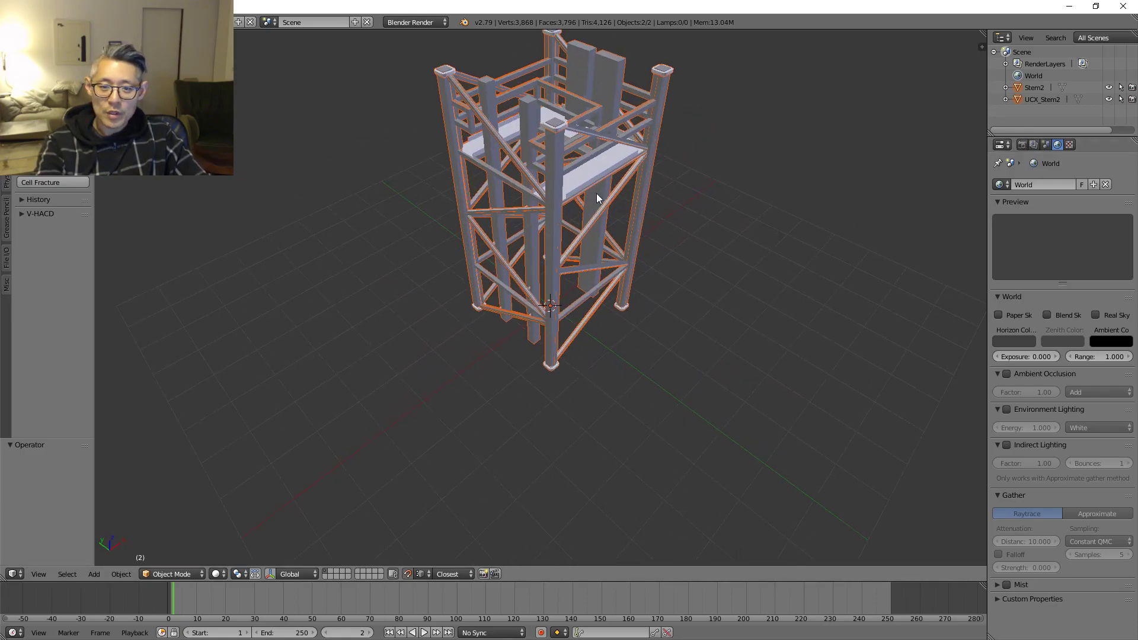
drag(595, 195, 500, 369)
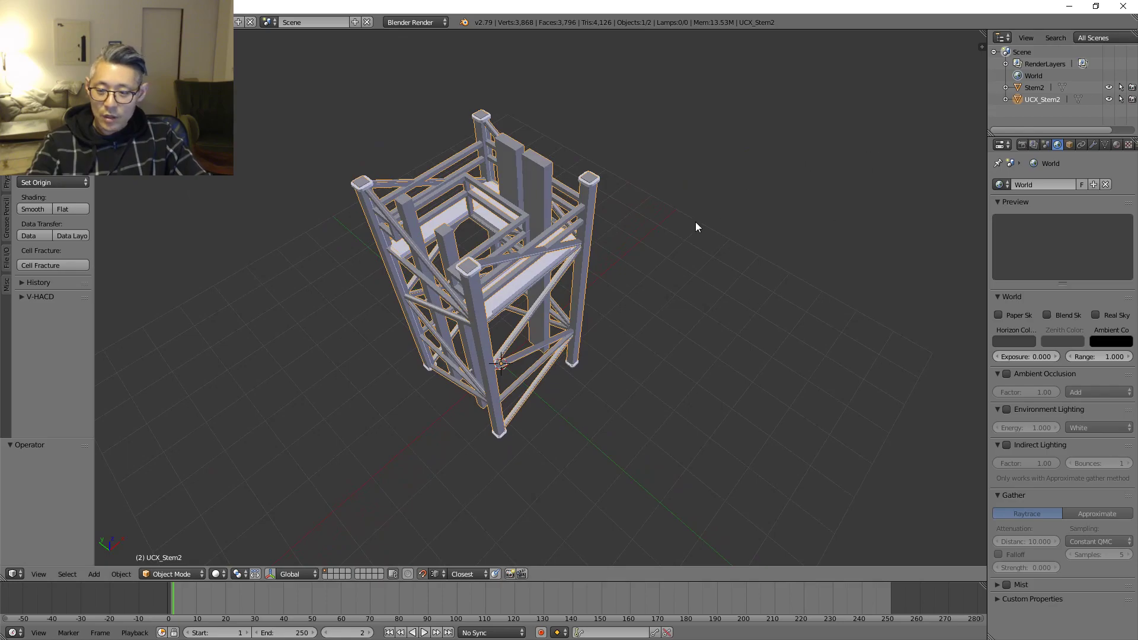
key(n)
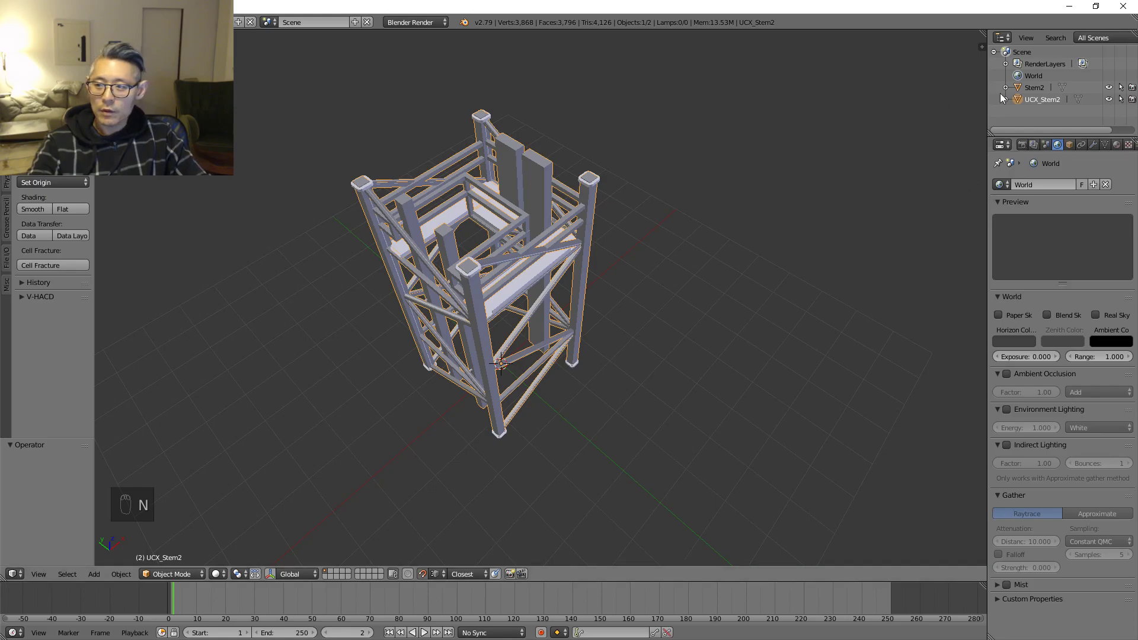
key(m)
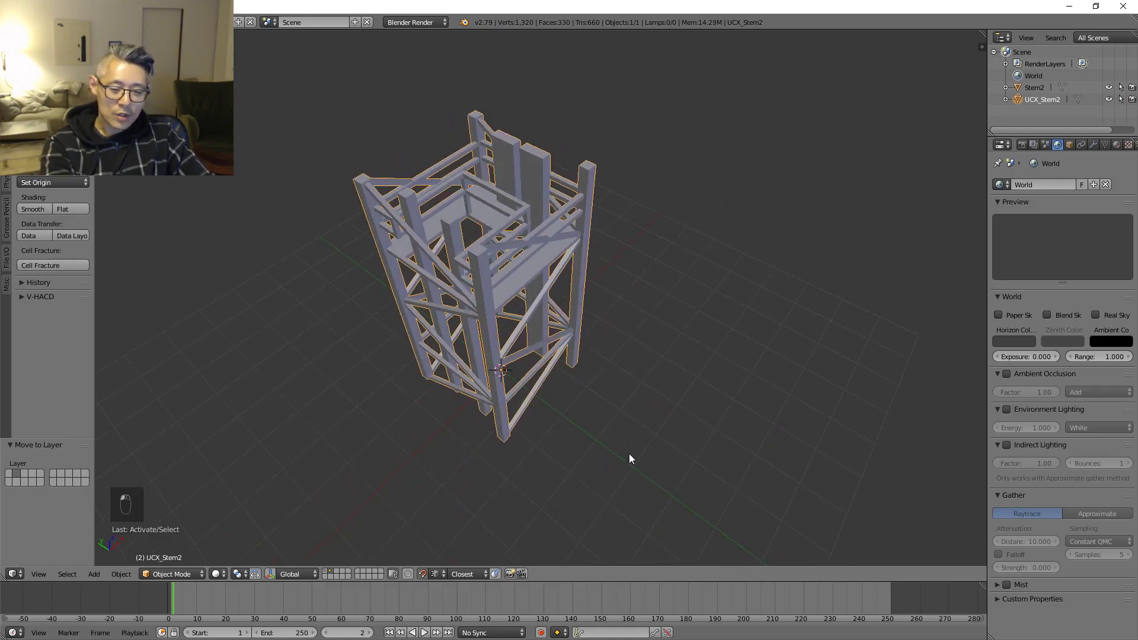
- Enter Edit Mode on UCX_Stem2 and examine a beam's vertices in vertex select mode
key(Tab)
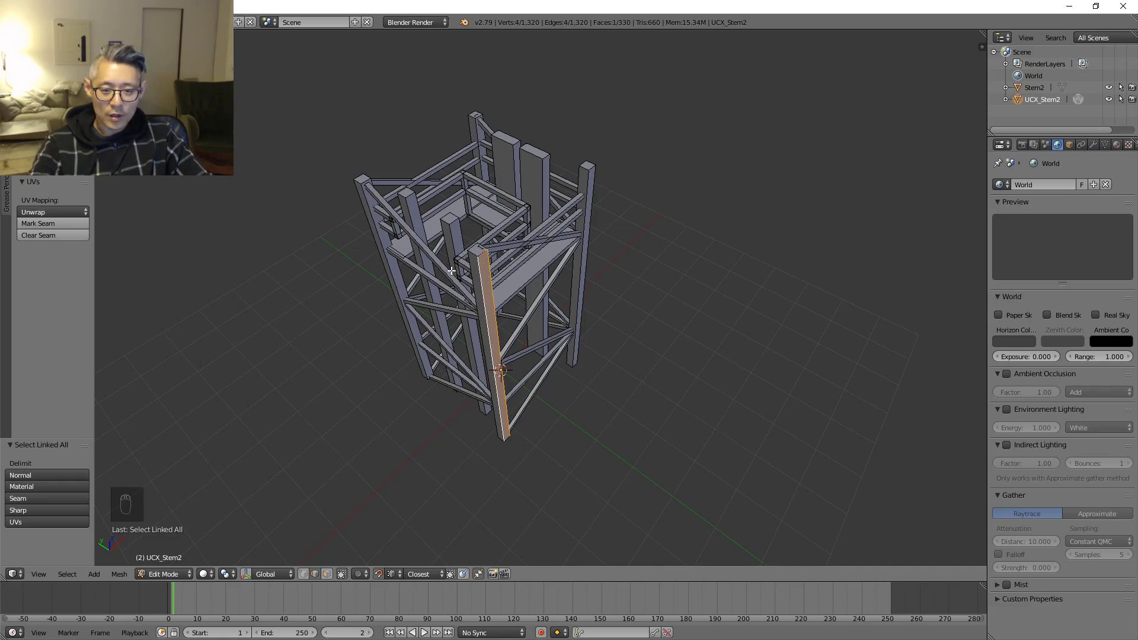
key(ctrl+l)
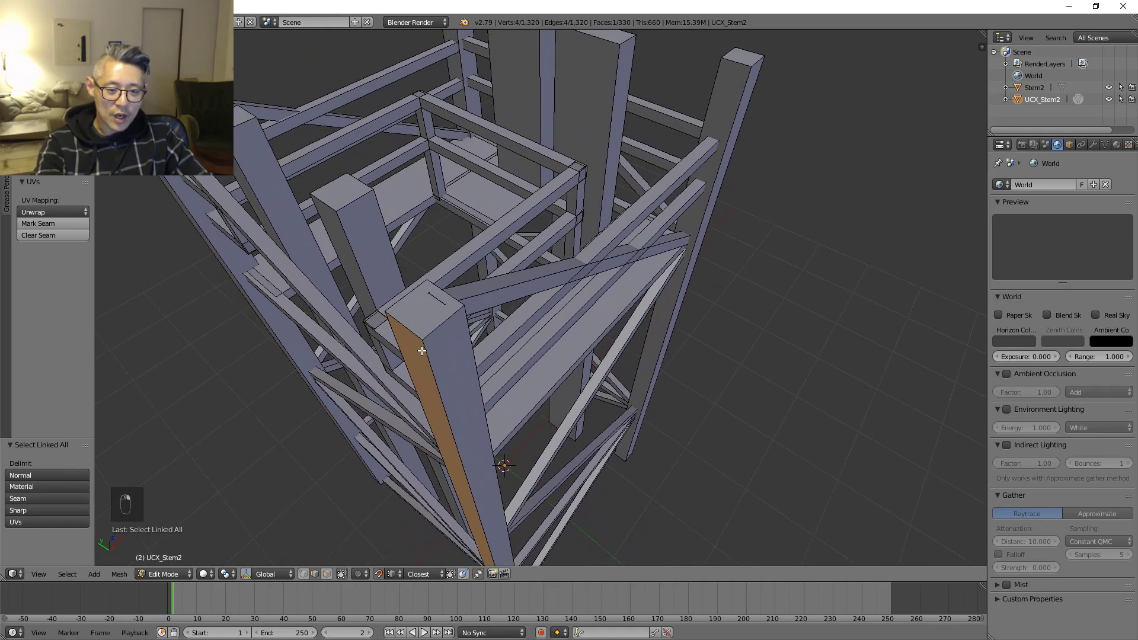
click(513, 383)
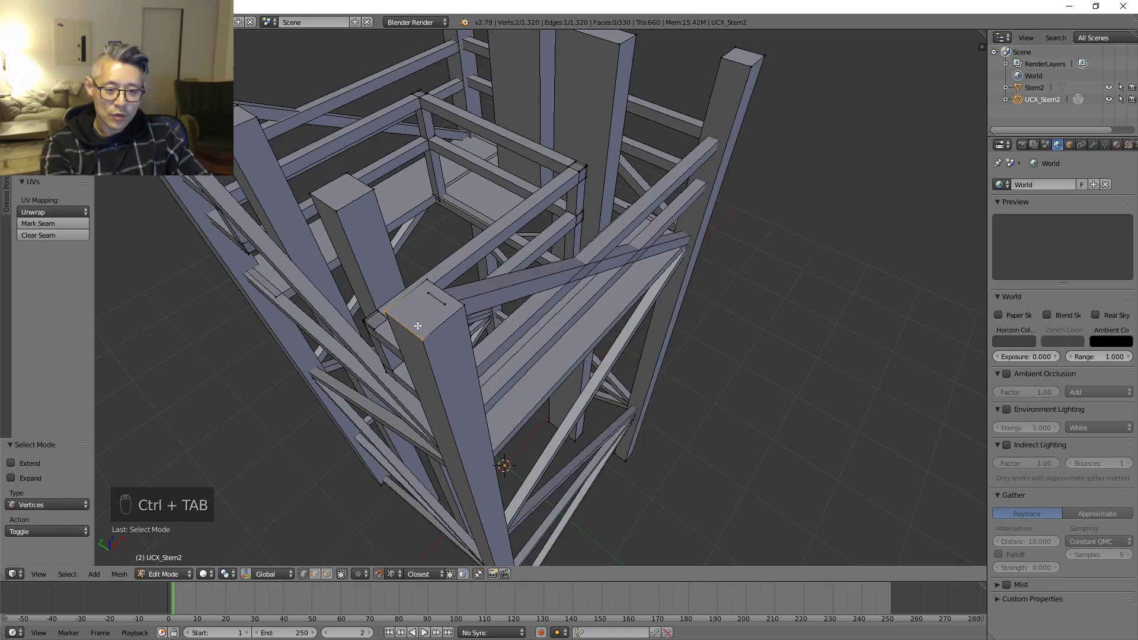
click(446, 331)
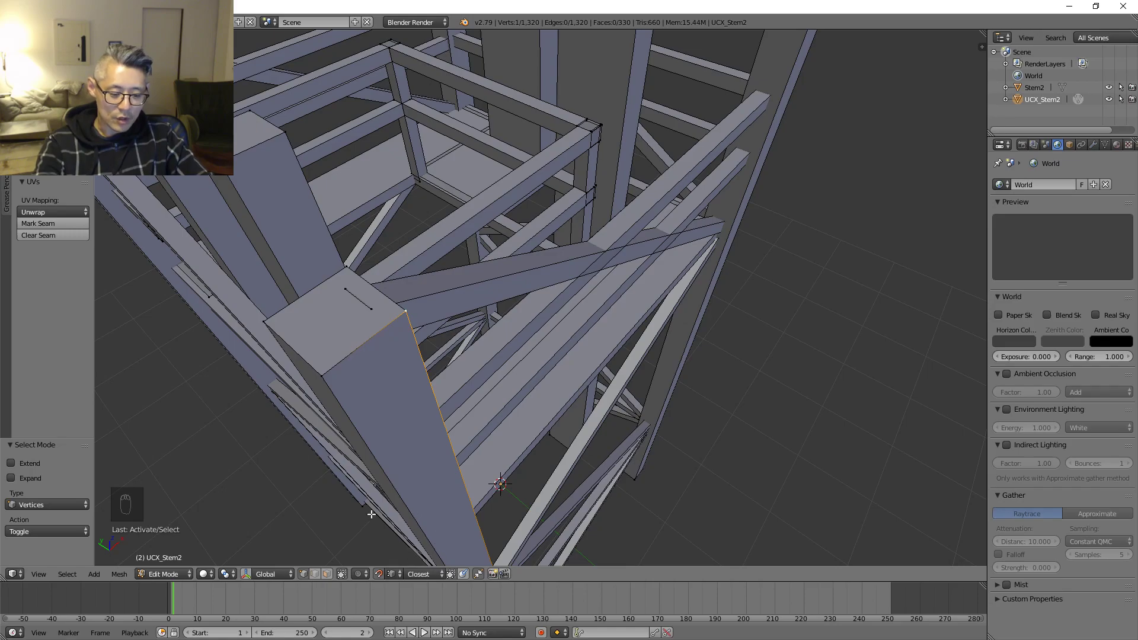
key(ctrl+tab)
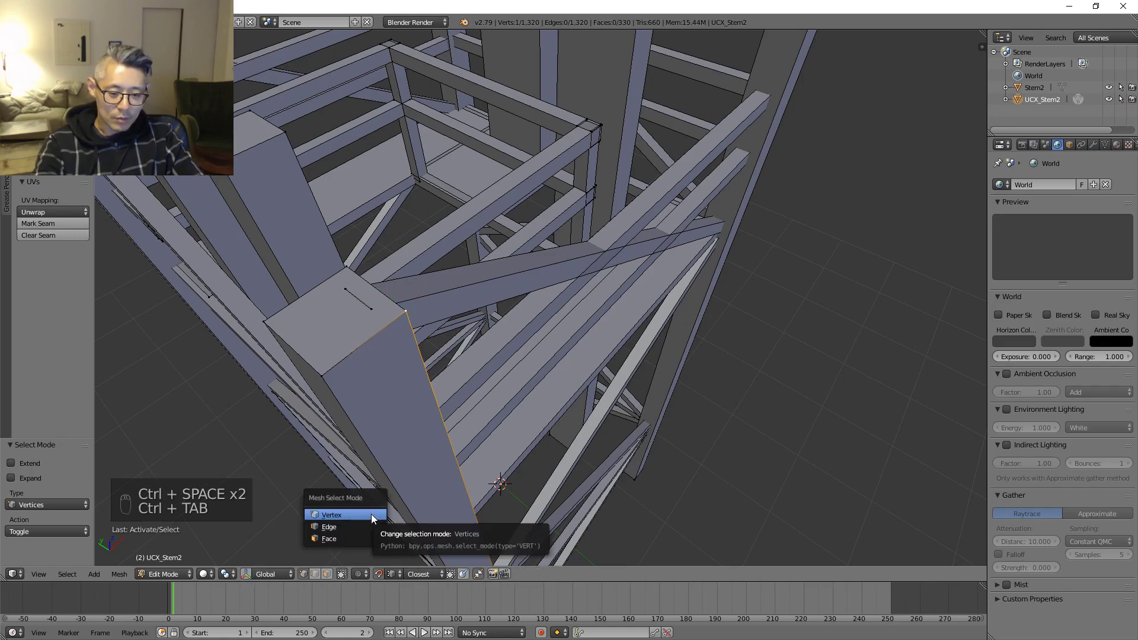
click(332, 515)
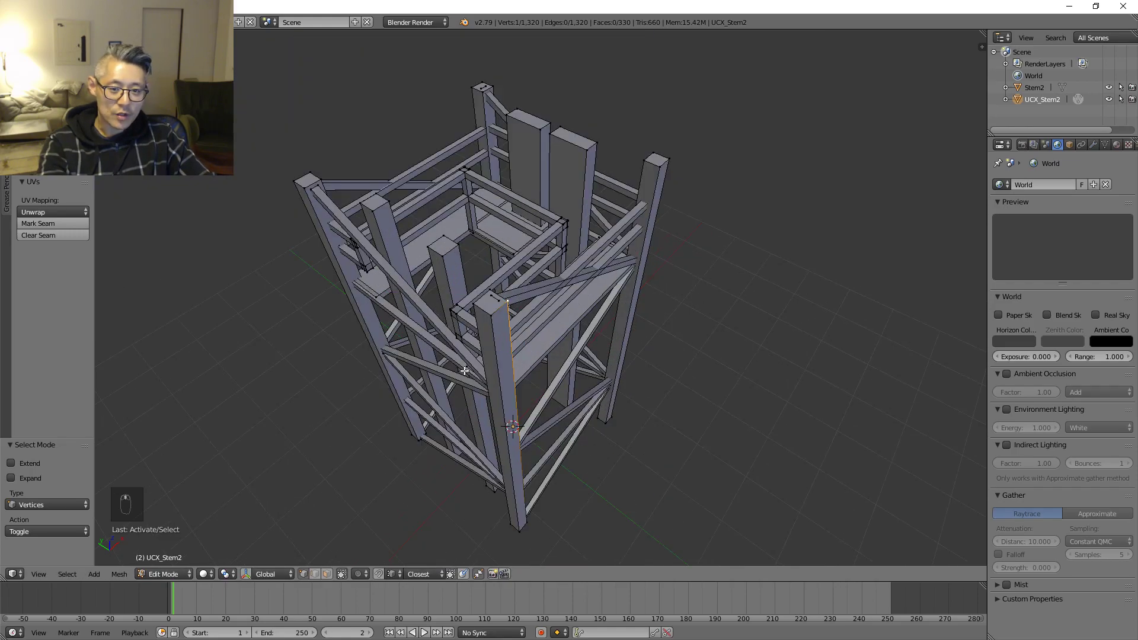
- Select all and Remove Doubles, reducing the collision mesh to 440 vertices
key(a)
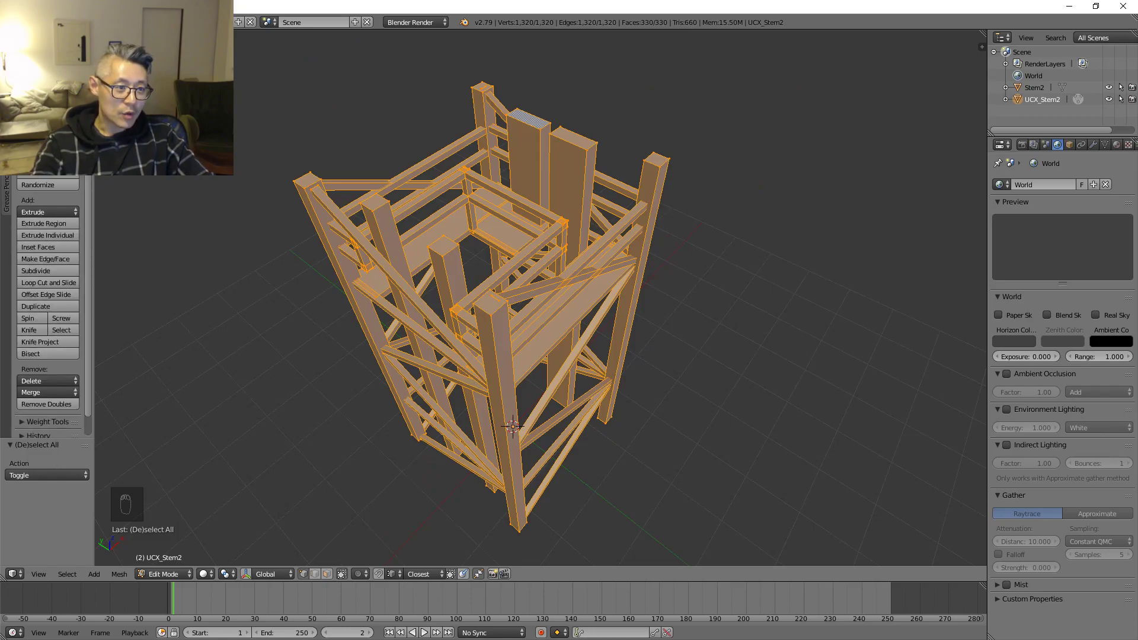
click(47, 404)
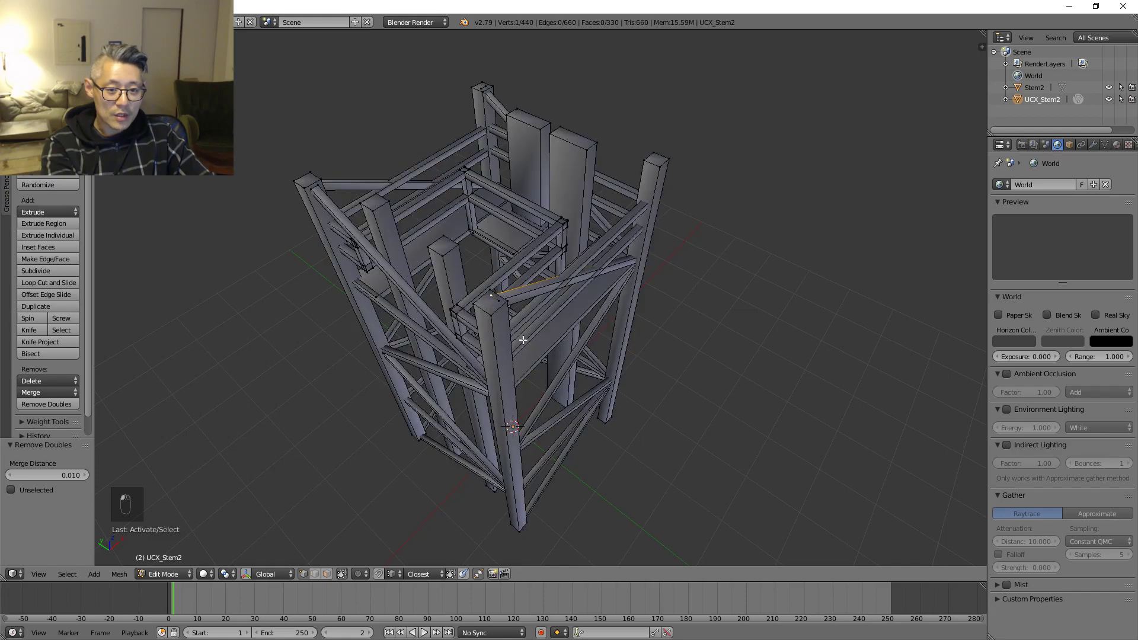
key(ctrl+tab)
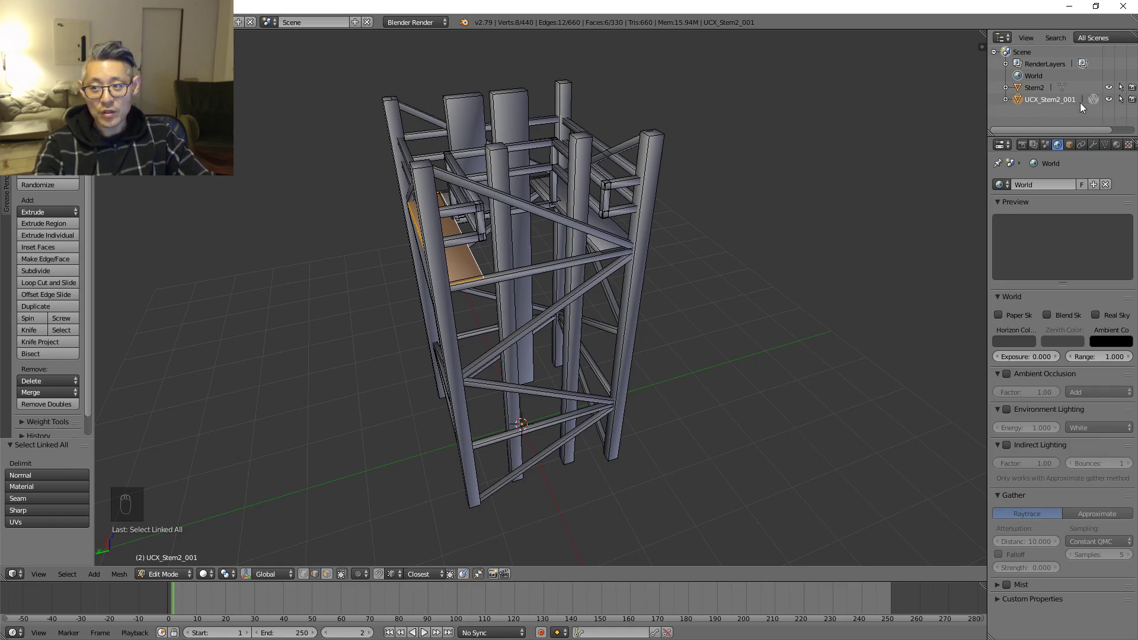
- Separate UCX_Stem2_001 by loose parts and return to Object Mode
key(a)
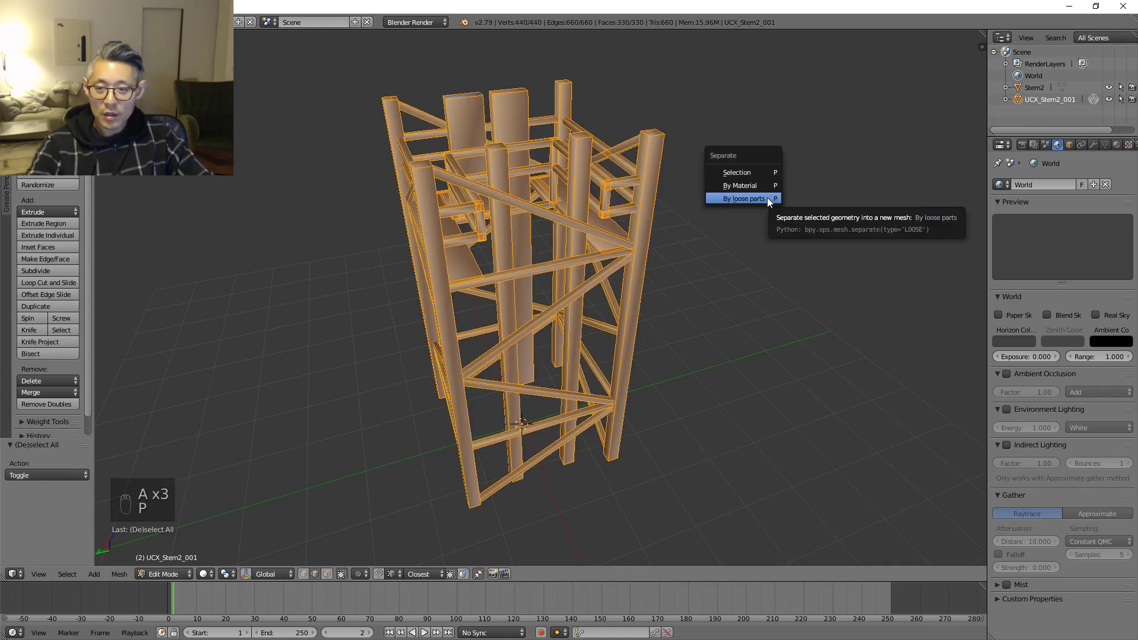
click(742, 198)
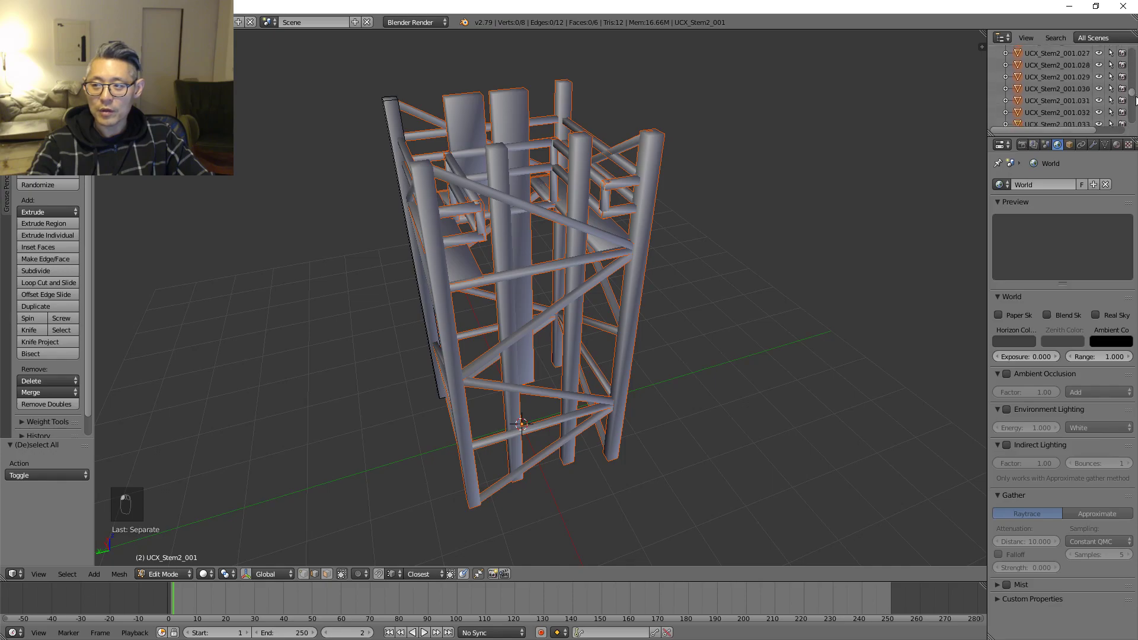
scroll(down, 3)
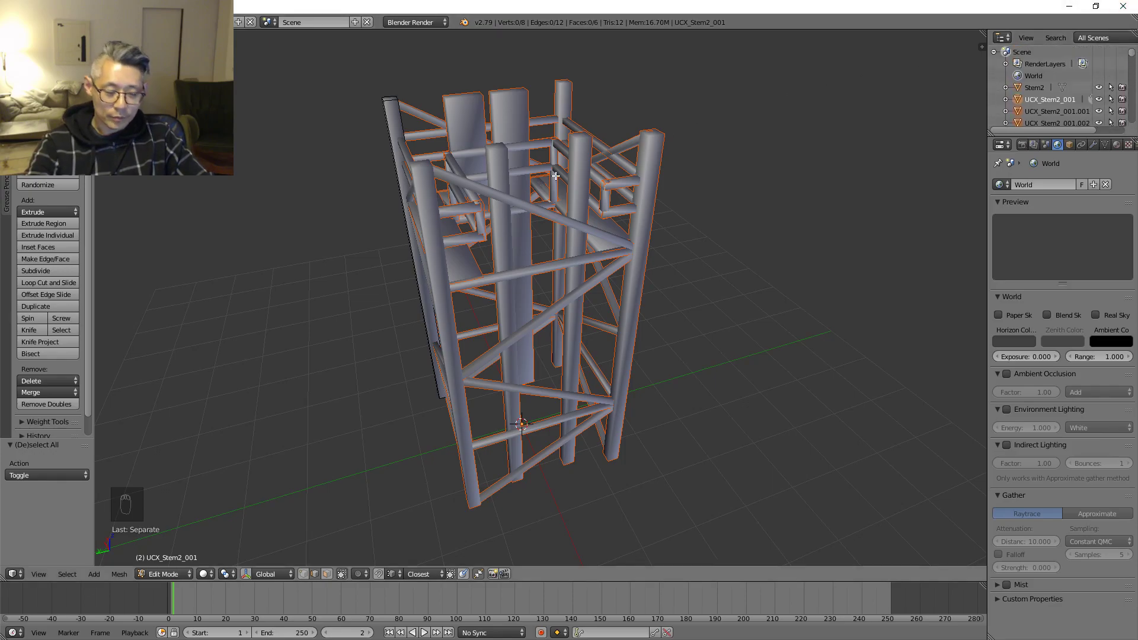
key(Tab)
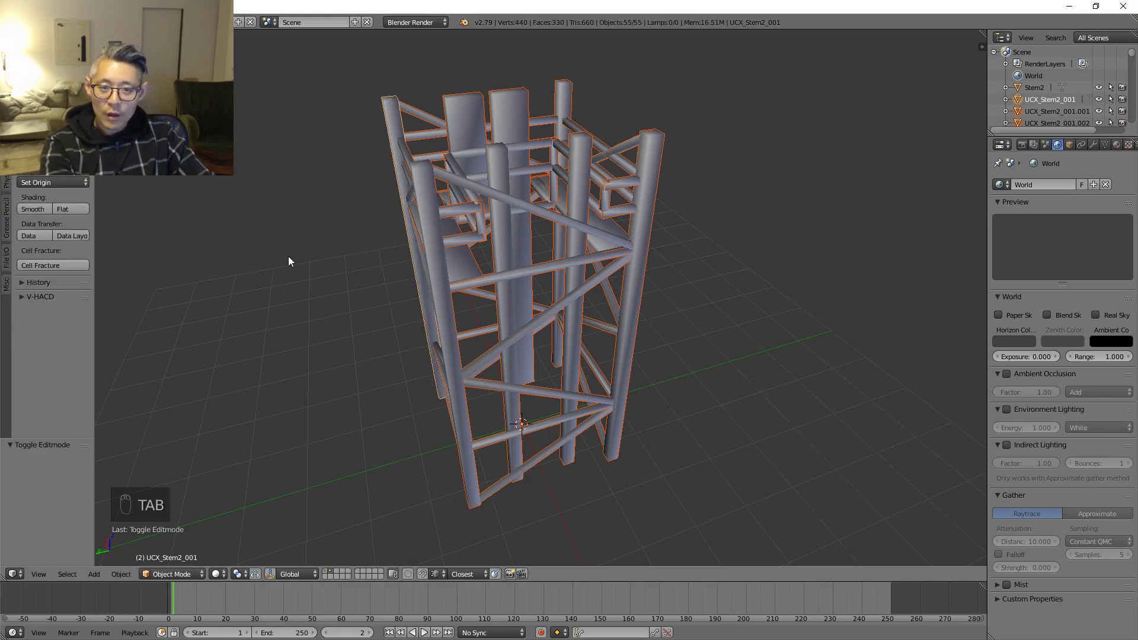
mouse_move(463, 220)
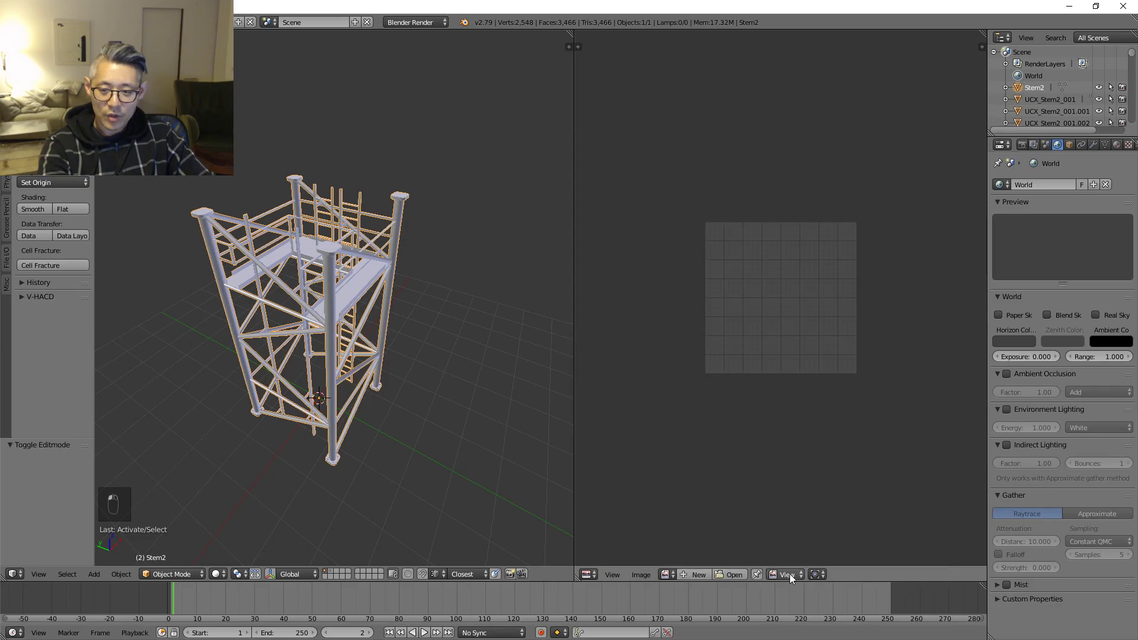
mouse_move(184, 293)
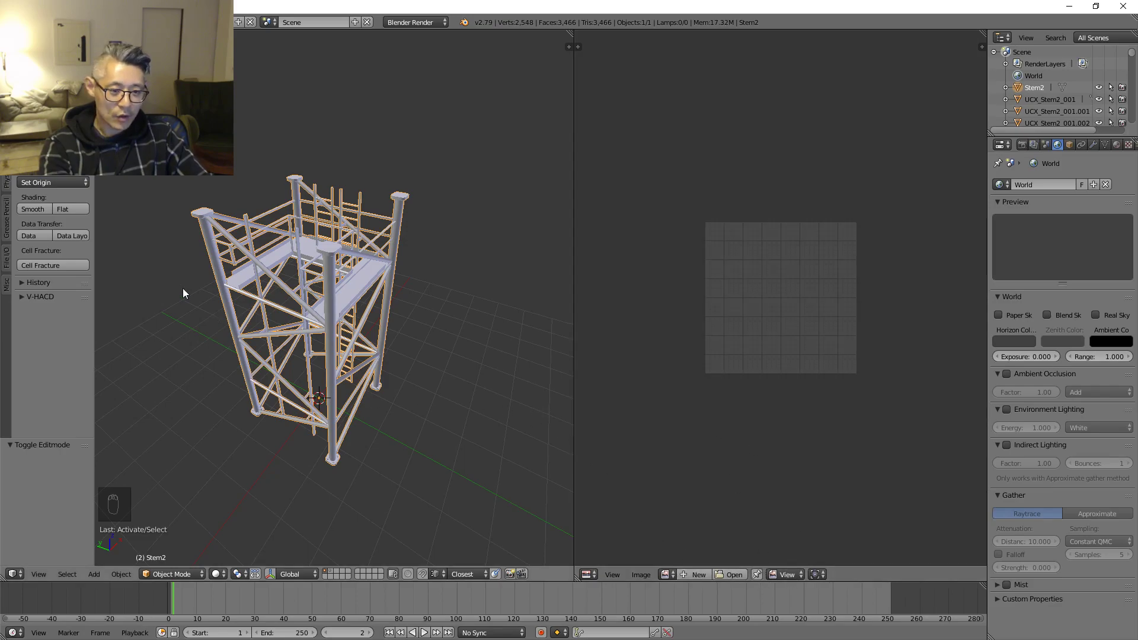
- Edit Stem2 with UVMap_1 active and choose Smart UV Project from the unwrap methods
key(Tab)
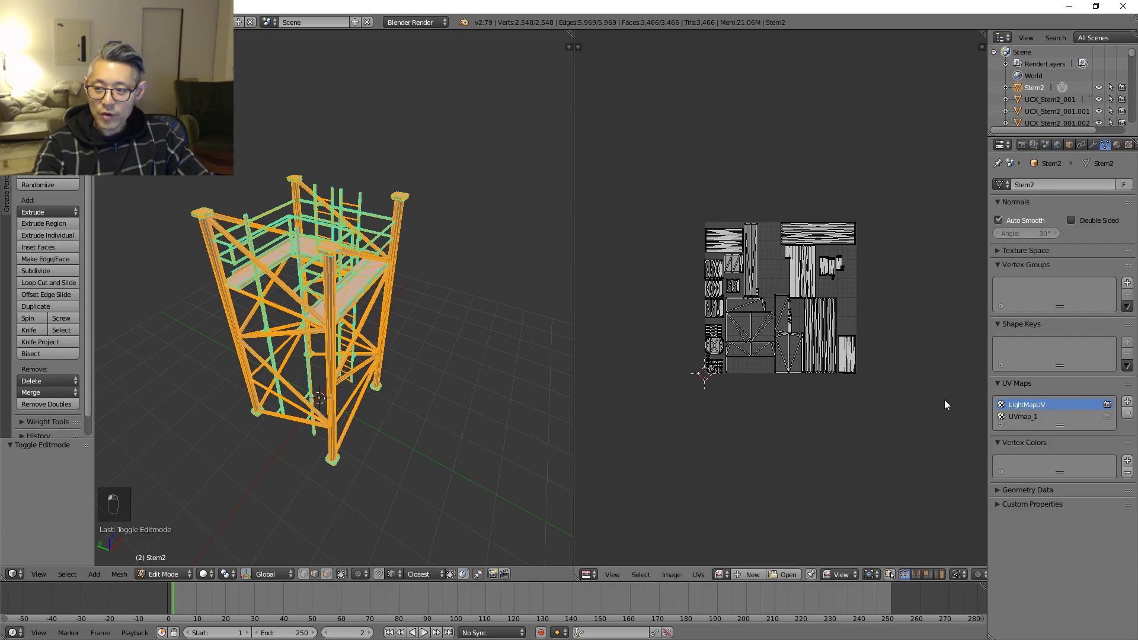
click(1023, 416)
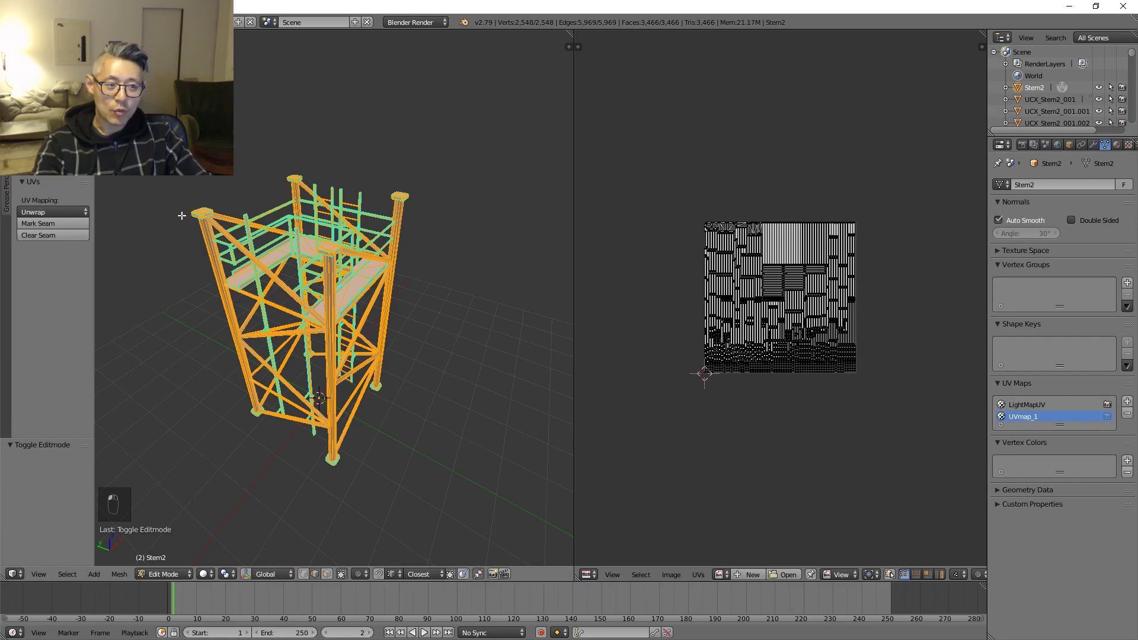
click(47, 211)
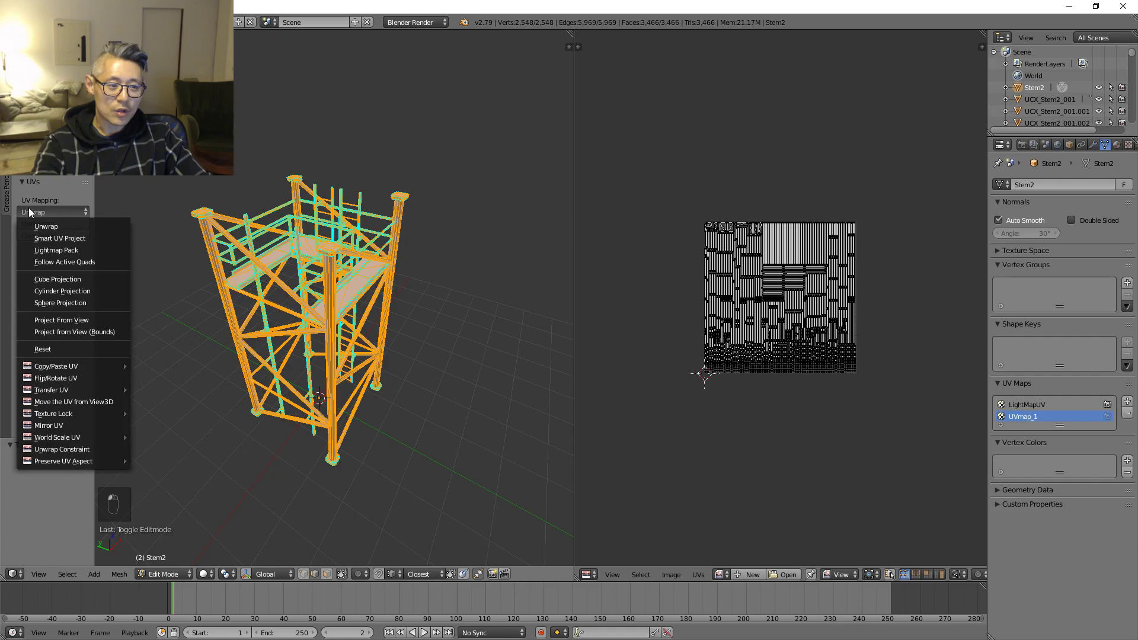
click(61, 238)
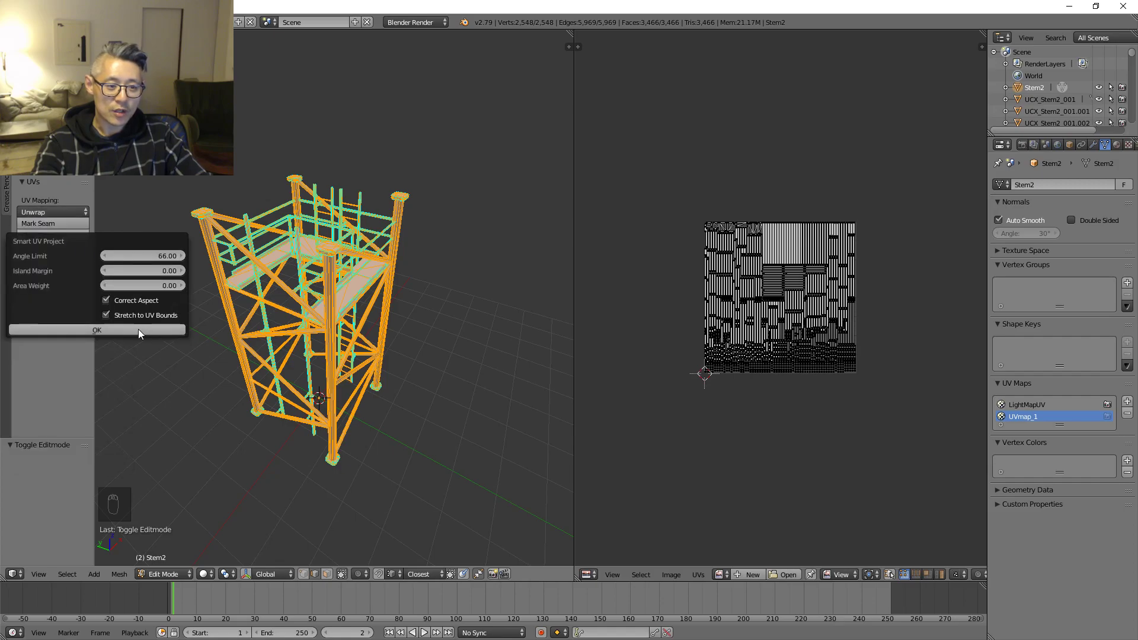
- Apply Smart UV Project, pack islands with 0.001 margin, and export Stem2 as FBX
click(96, 329)
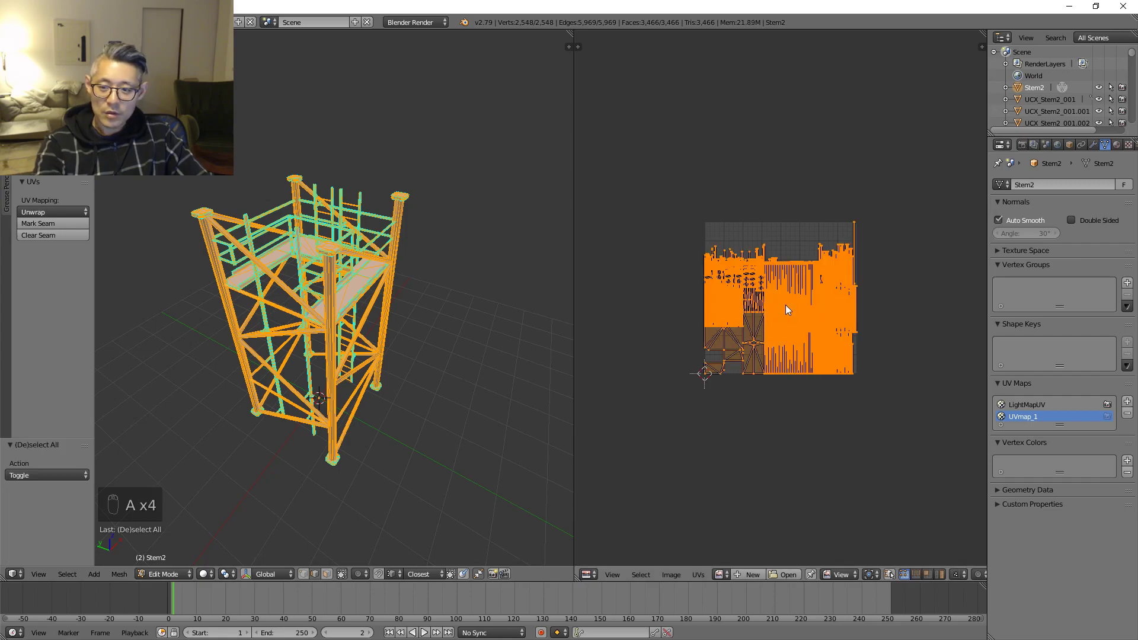
mouse_move(686, 333)
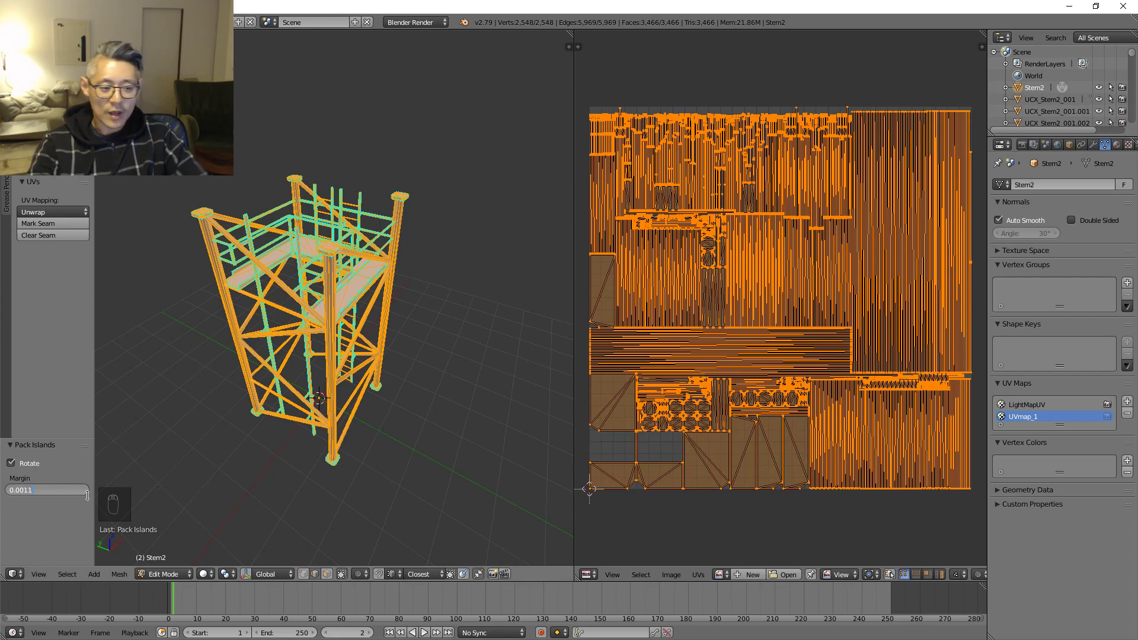
text(0.001)
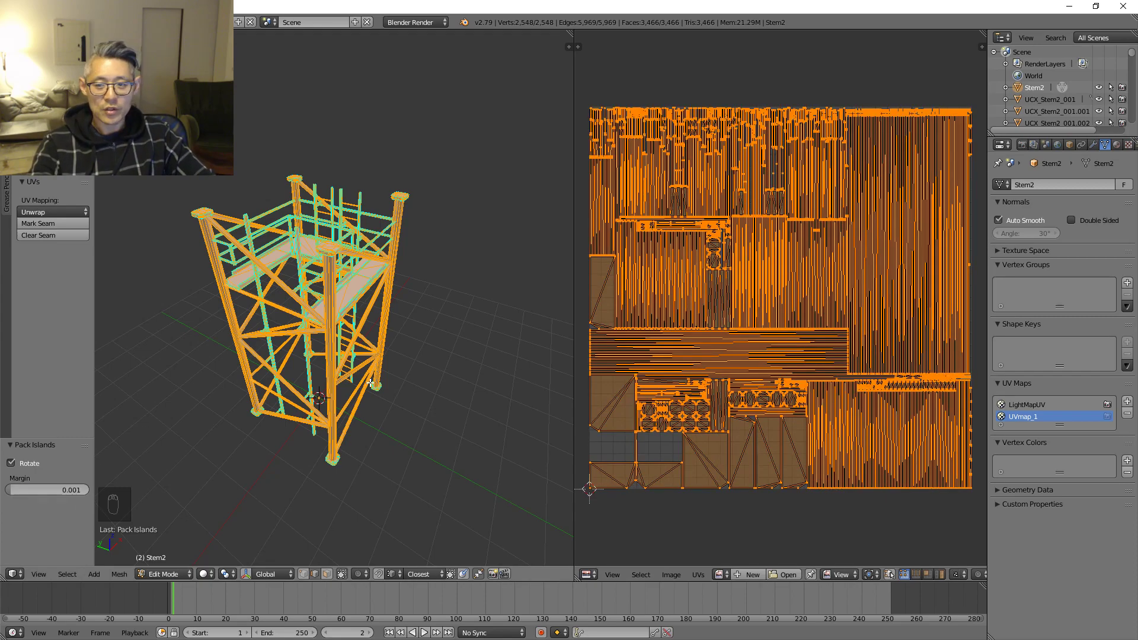
key(ctrl+p)
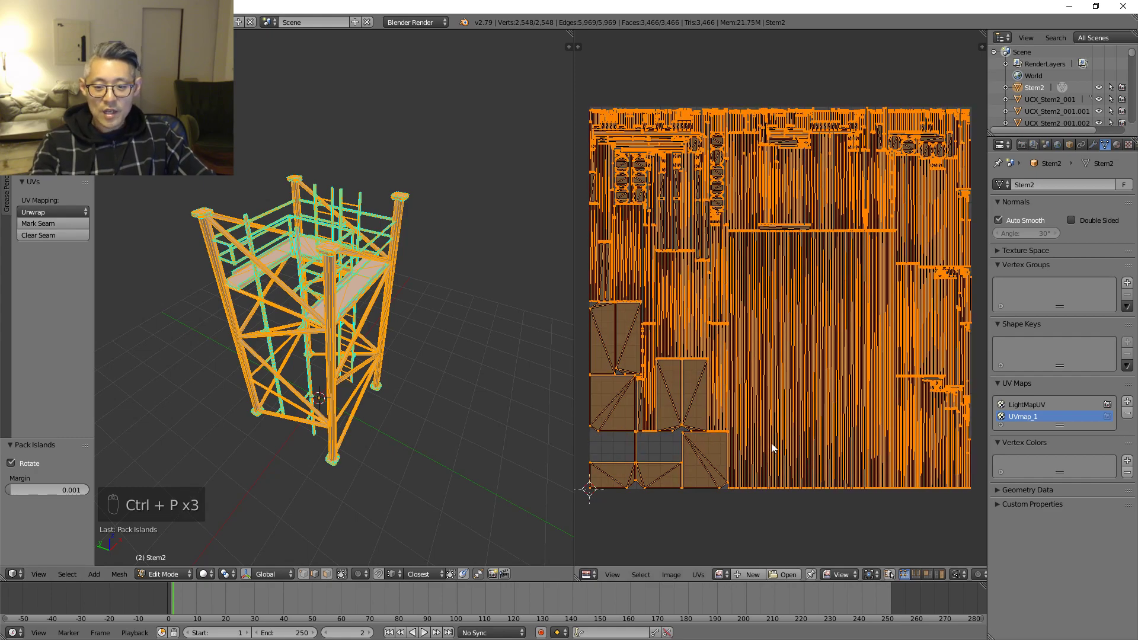
mouse_move(687, 454)
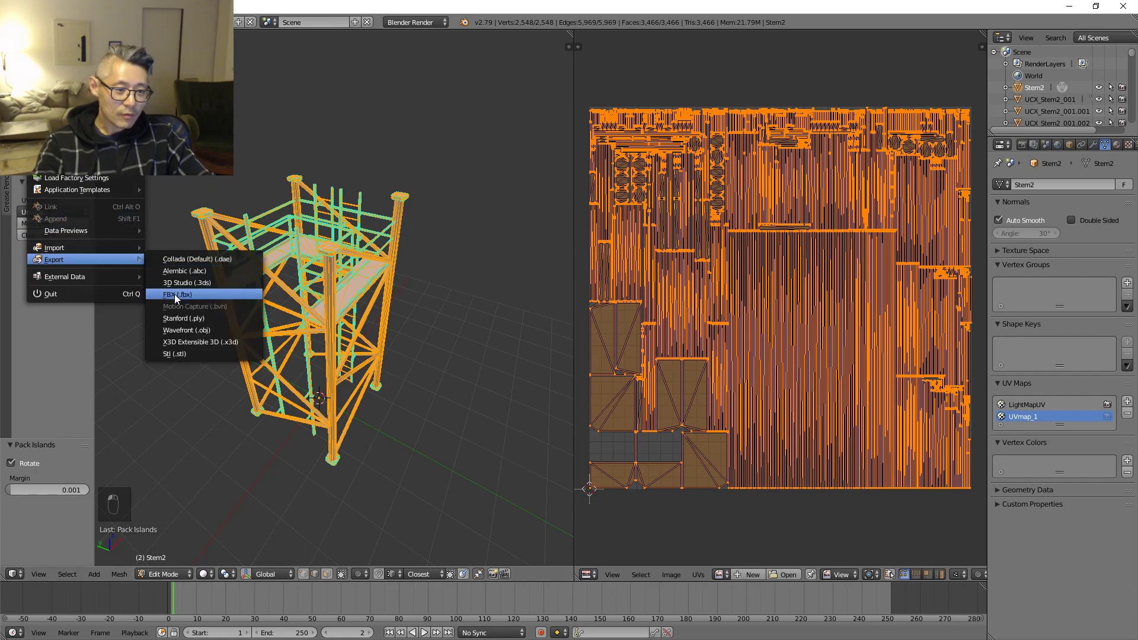
click(176, 294)
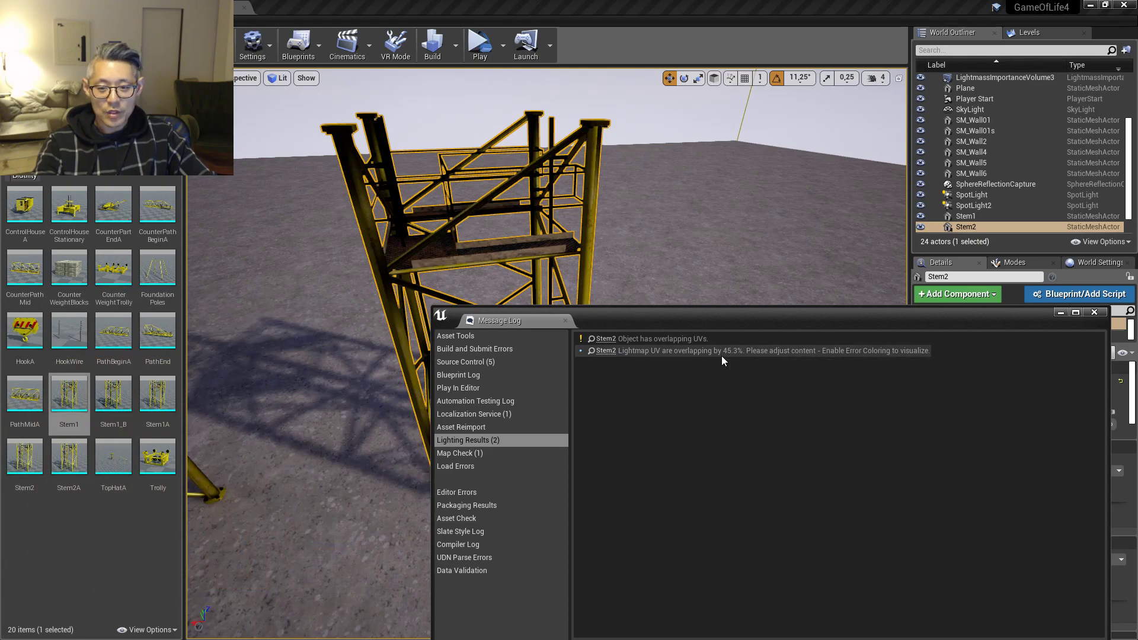
mouse_move(729, 360)
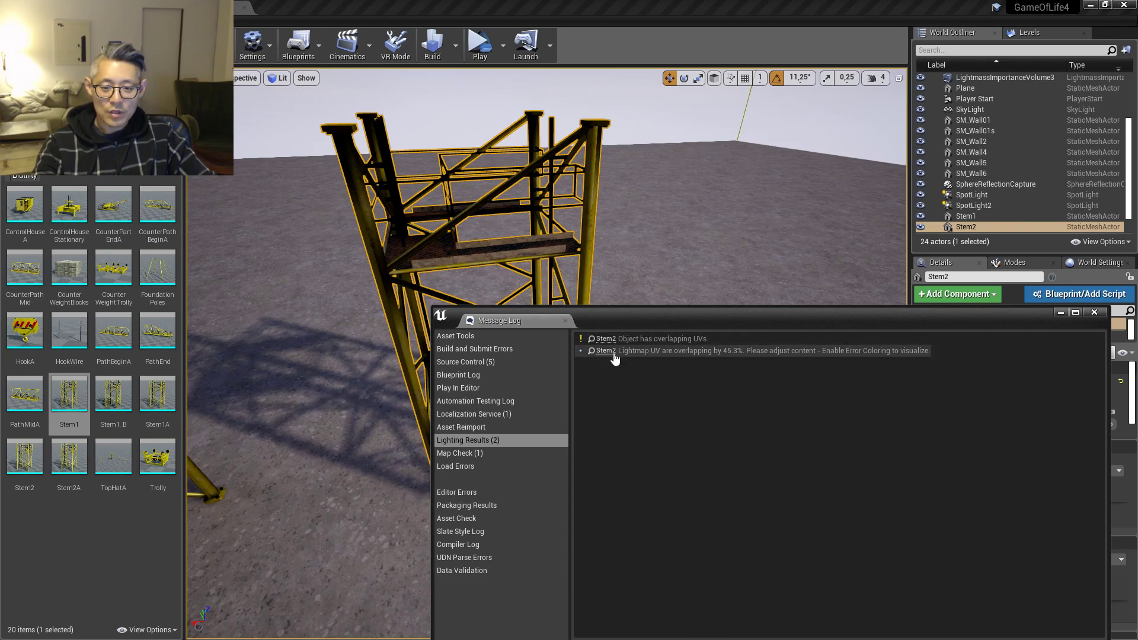
- Import the exported FBX as the new Stem2_B static mesh with default options
click(1094, 313)
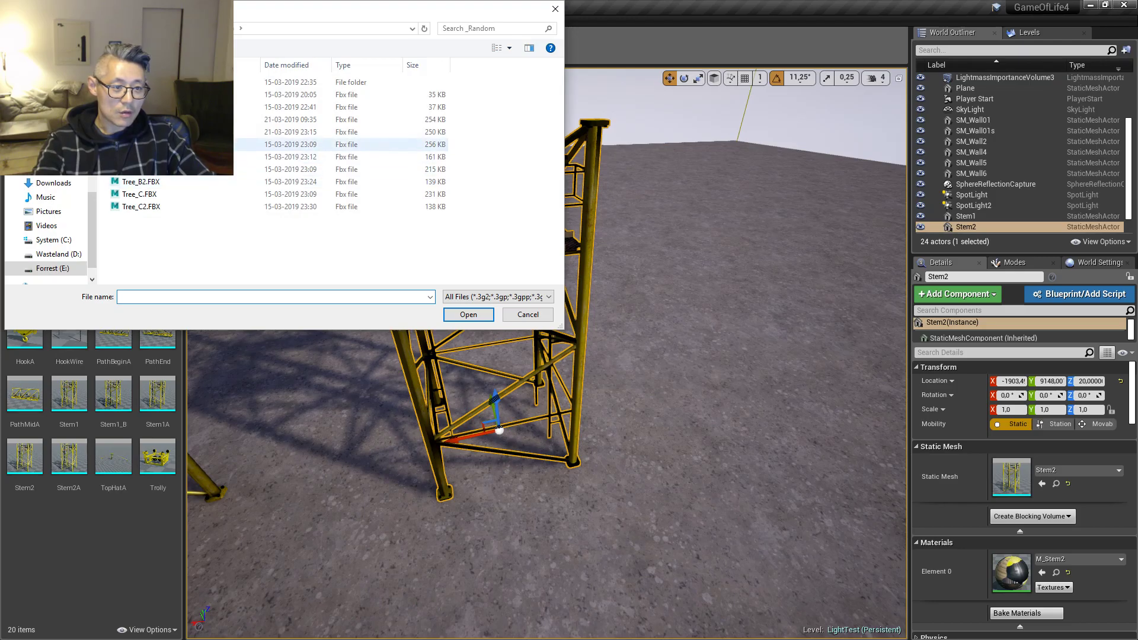
click(468, 314)
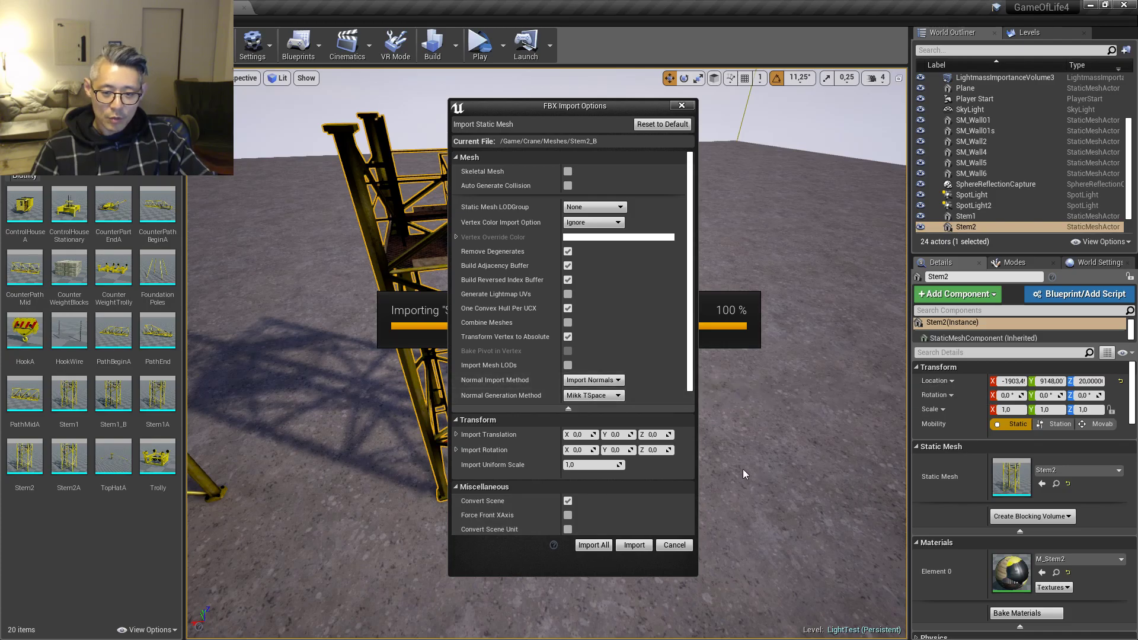
click(632, 545)
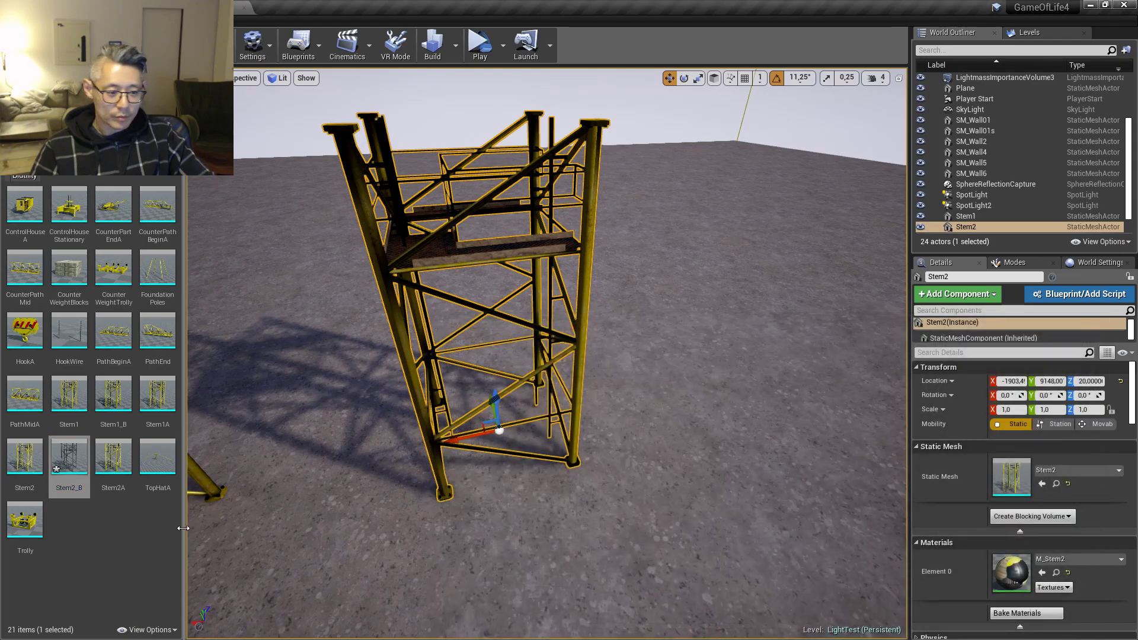
- Assign M_Stem2 to Stem2_B's Element 0, set Light Map Coordinate Index 1, and preview UV Channel 1
double_click(69, 455)
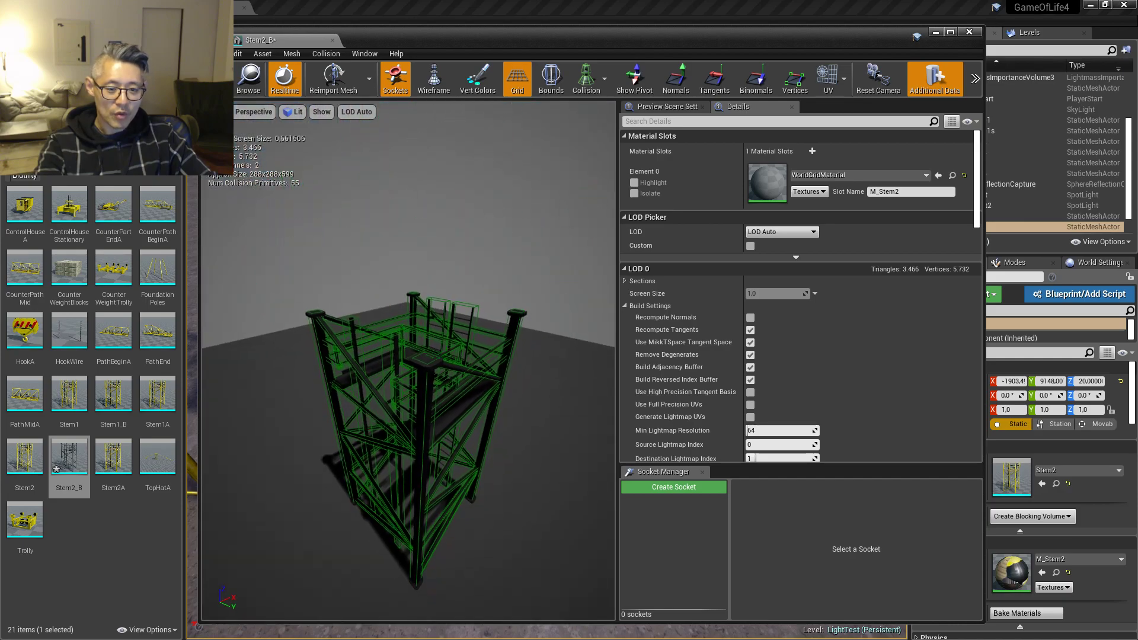
click(23, 456)
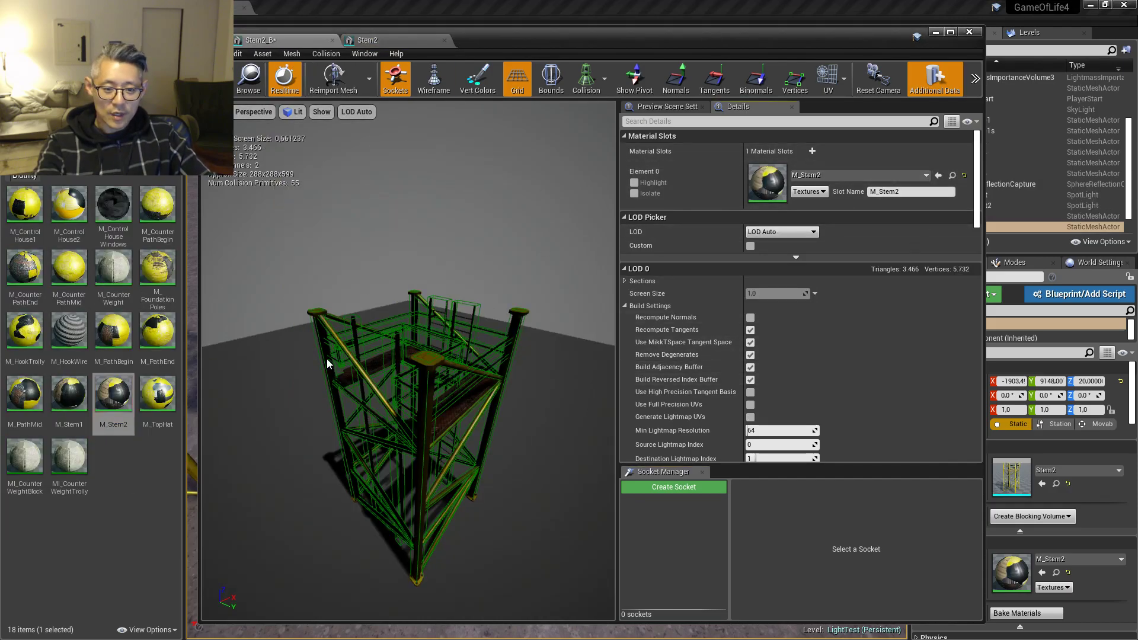
click(112, 392)
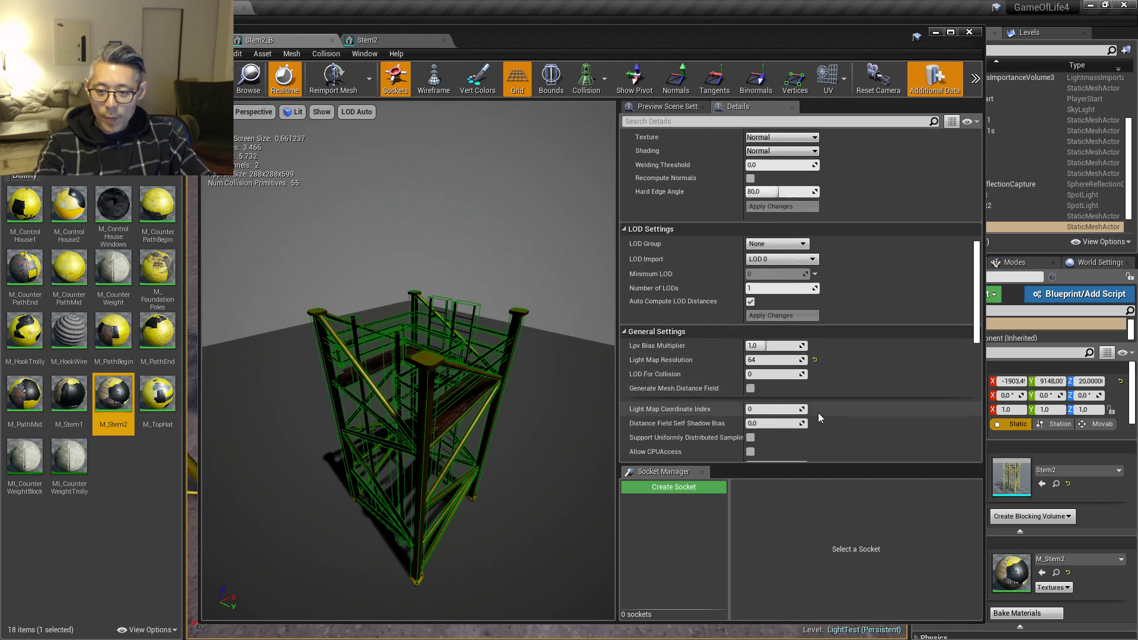
scroll(down, 3)
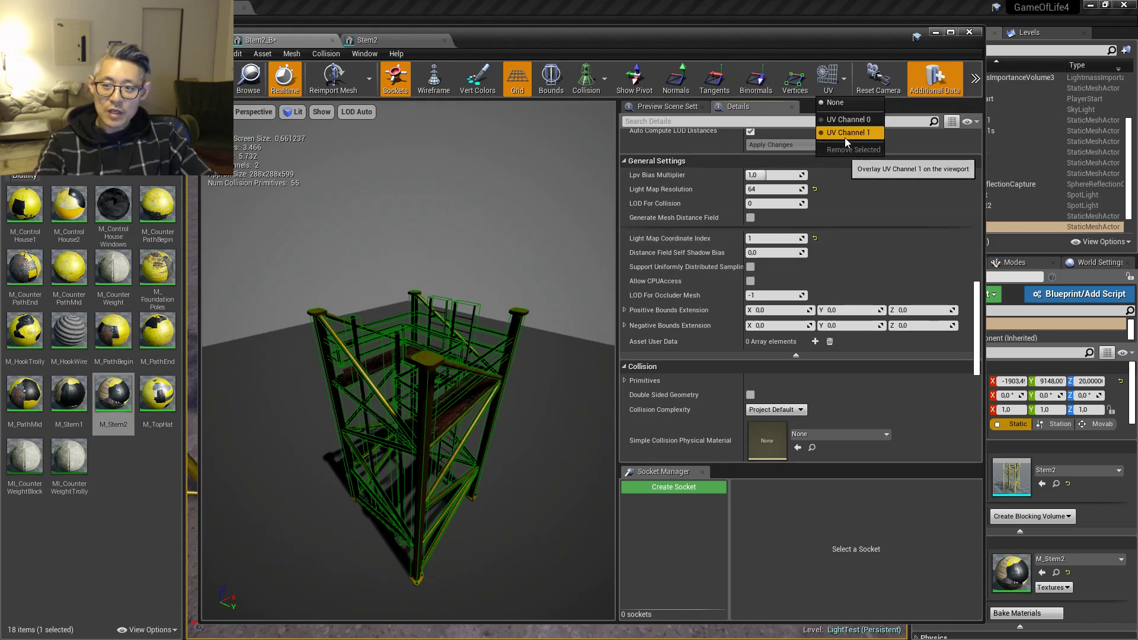
click(848, 131)
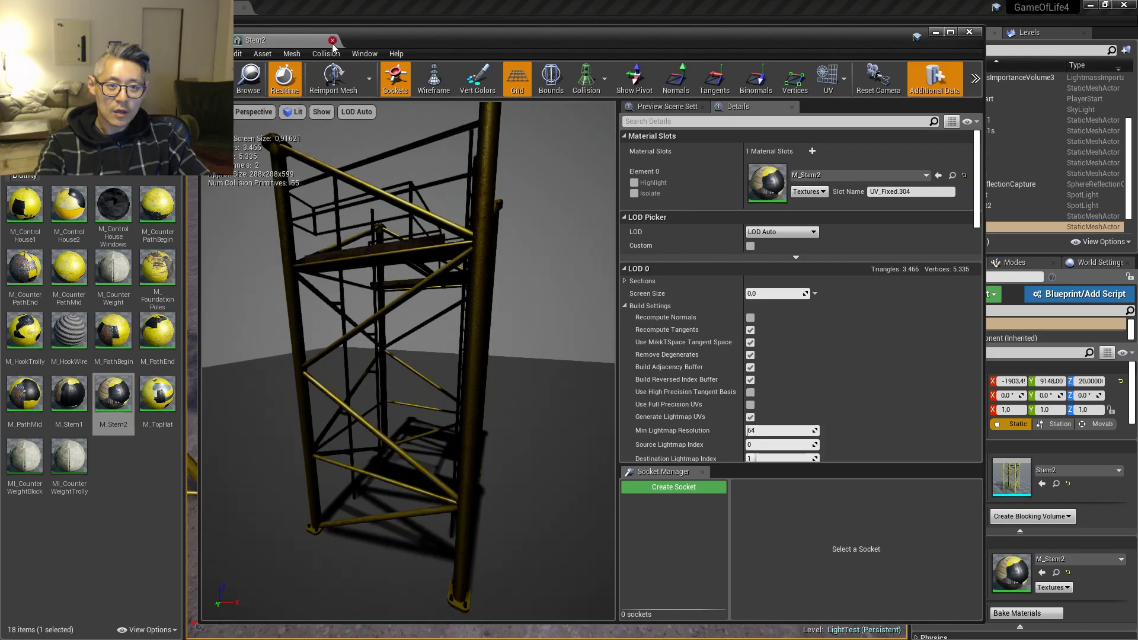
- Close the Stem2_B mesh editor and return to the crane Meshes folder in the content browser
click(332, 40)
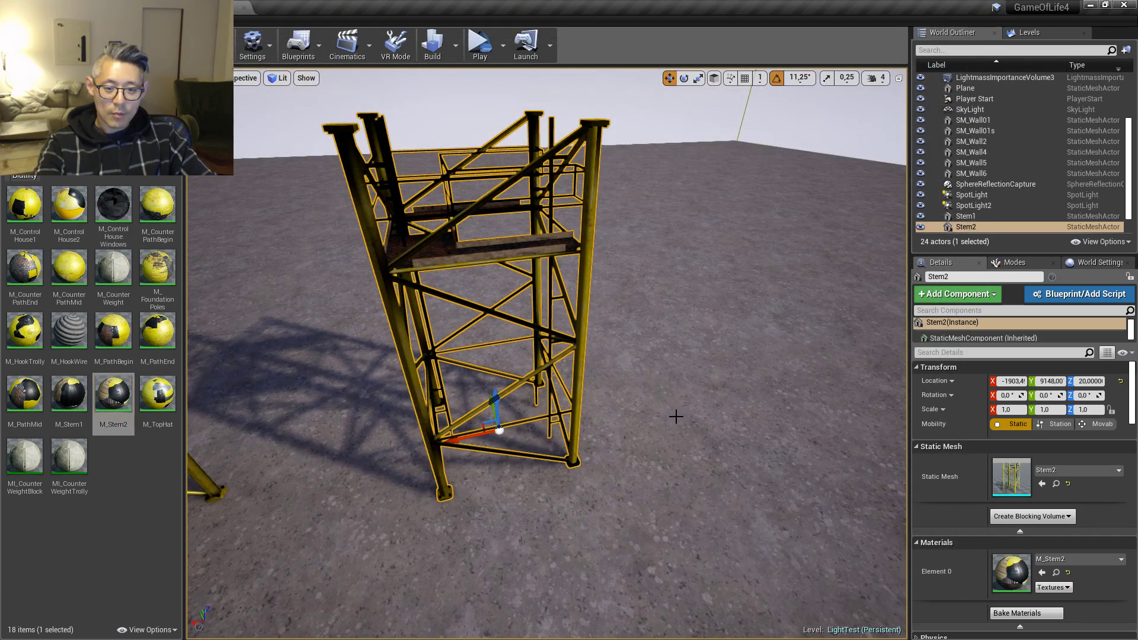
mouse_move(373, 290)
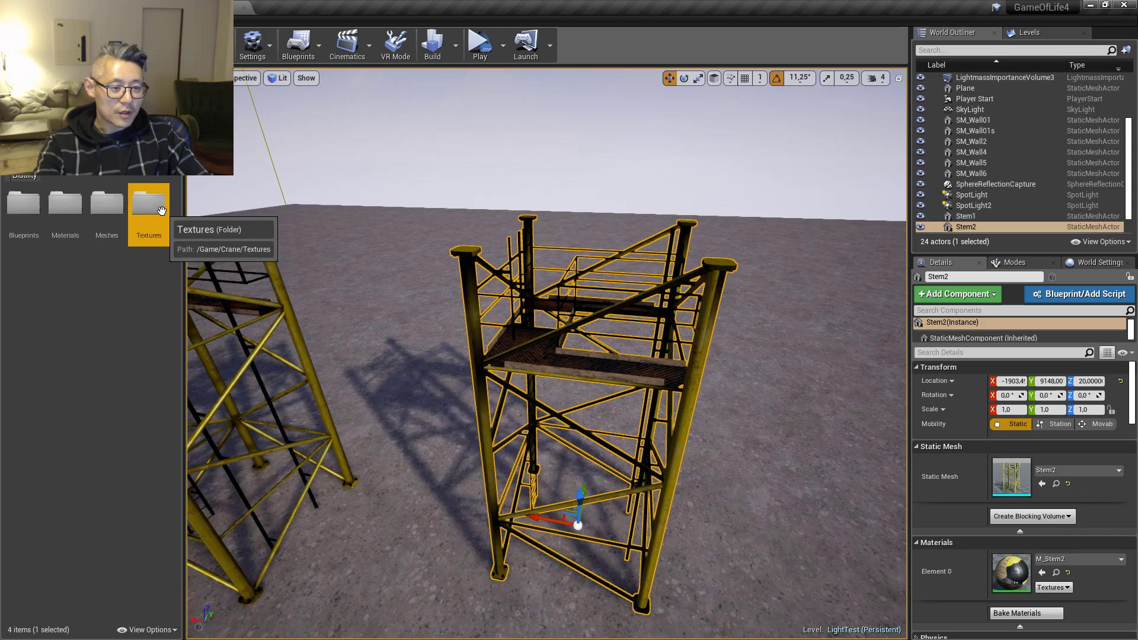
double_click(148, 202)
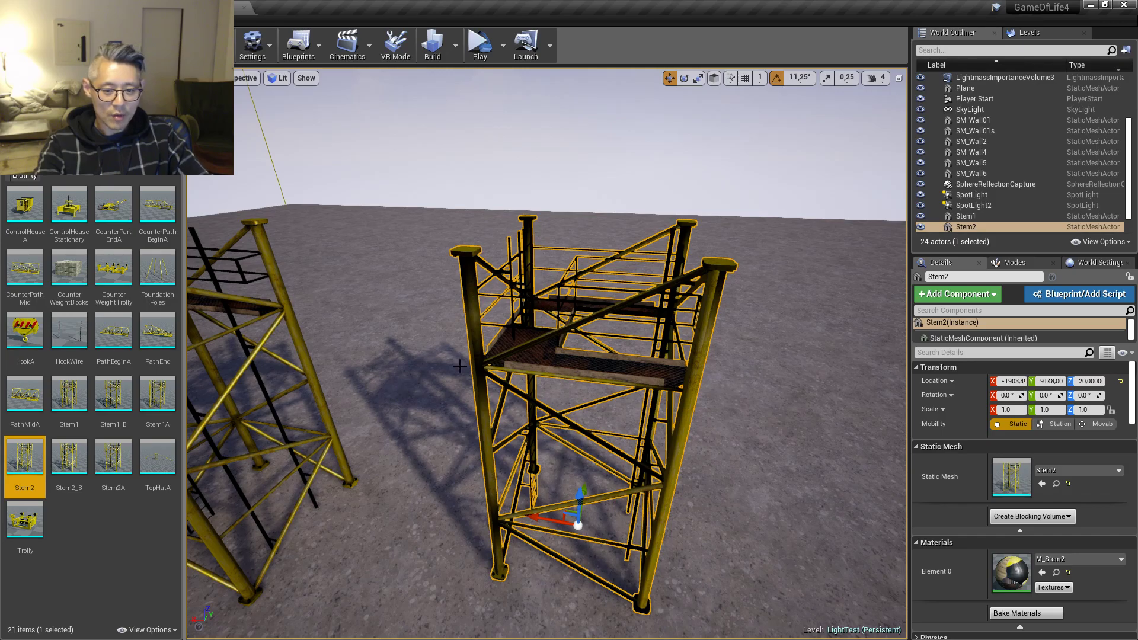
mouse_move(68, 455)
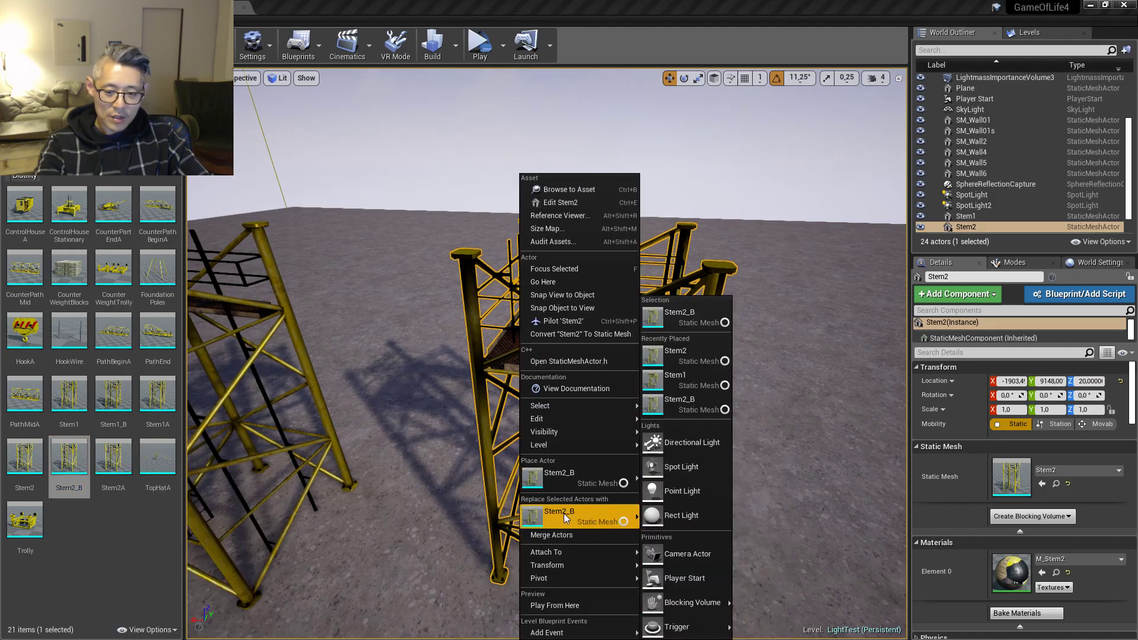
- Replace the selected Stem2 actor with Stem2_B, run Build, and dismiss the map check results
click(558, 516)
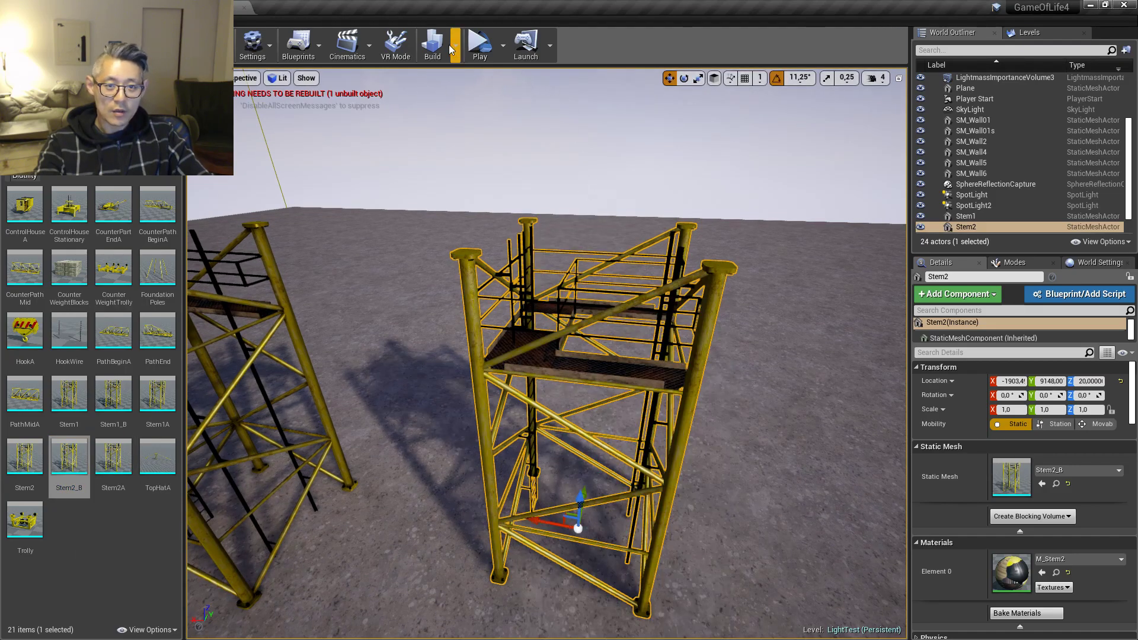
click(431, 43)
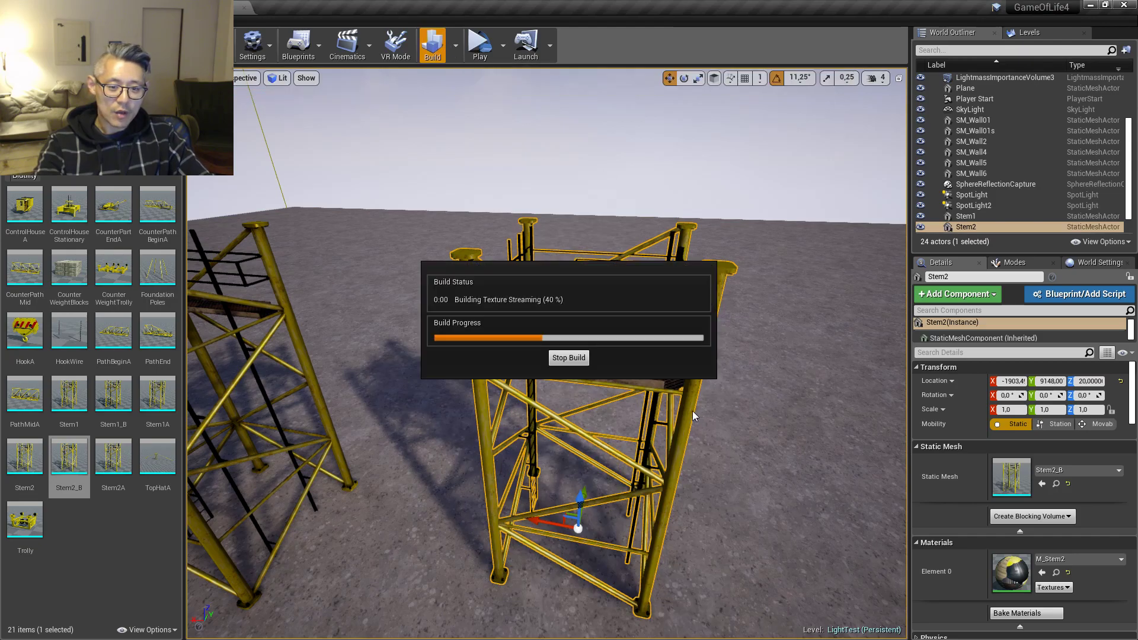
mouse_move(517, 480)
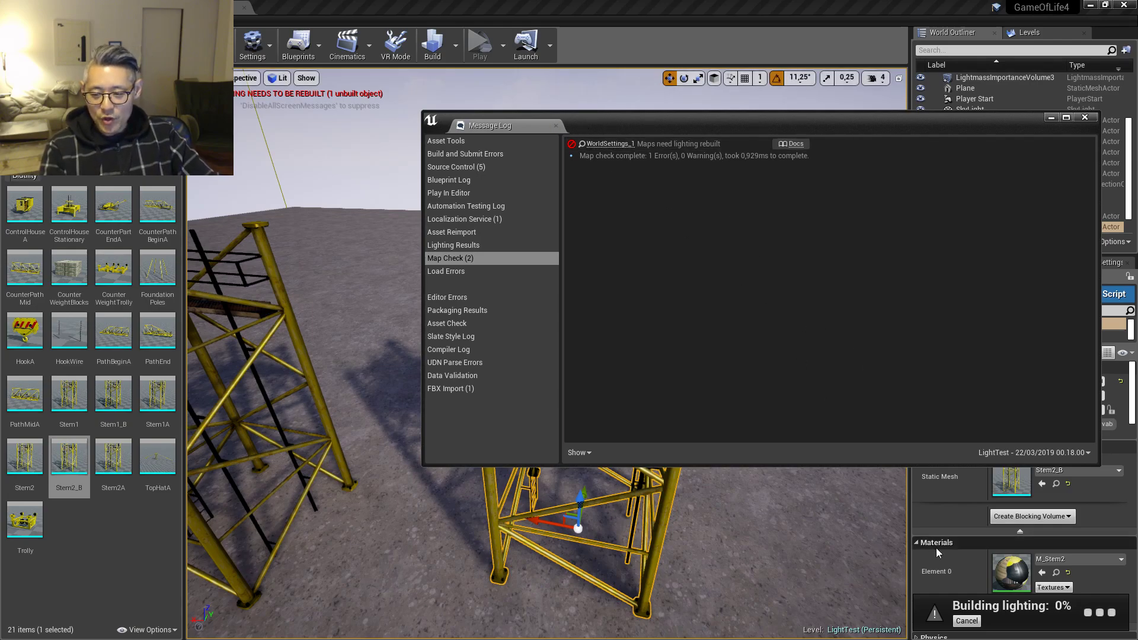
click(1084, 117)
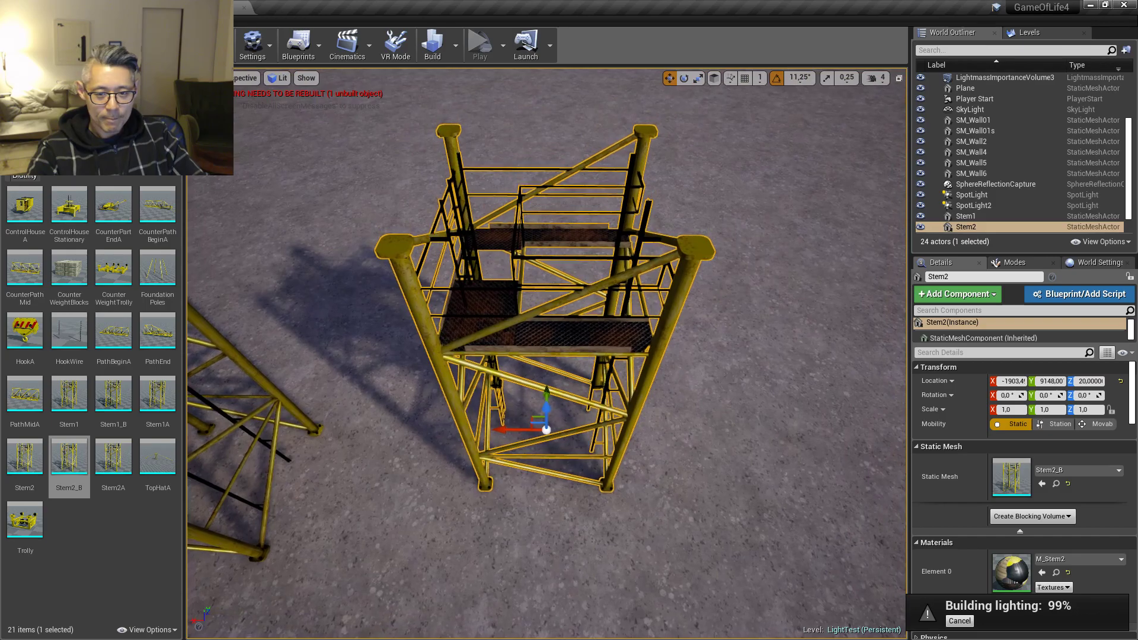
drag(544, 327, 501, 523)
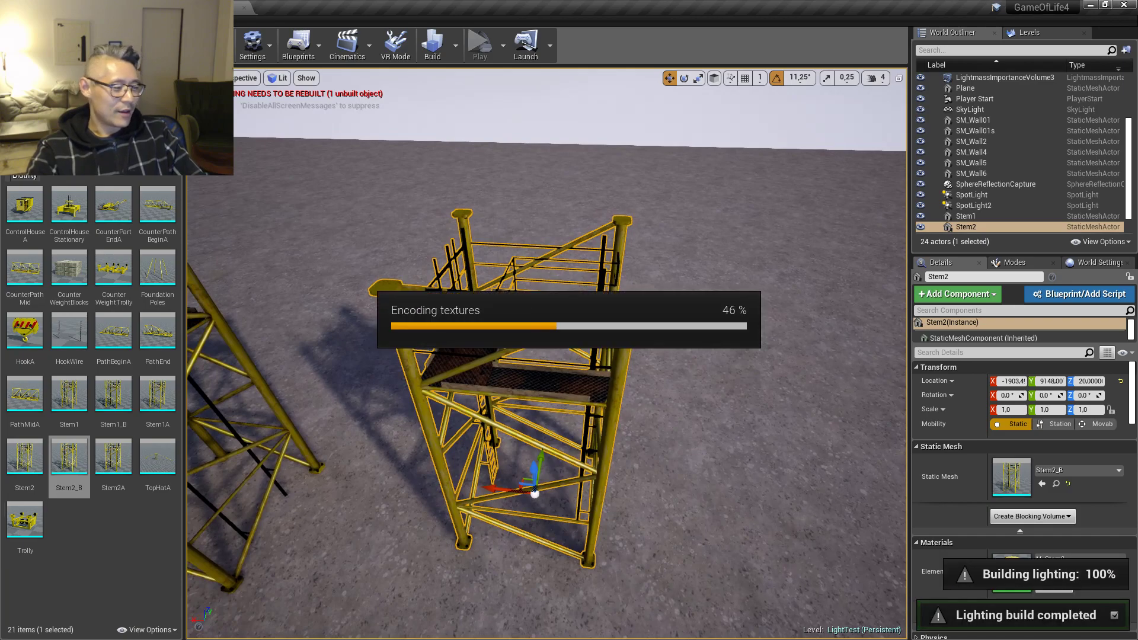
mouse_move(573, 434)
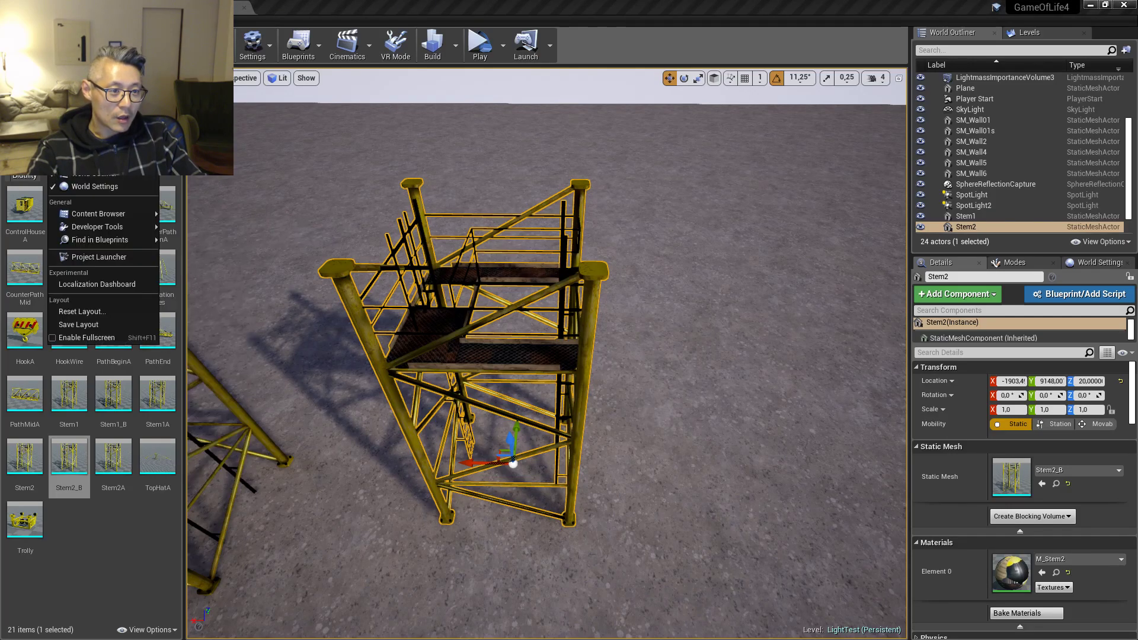
mouse_move(96, 213)
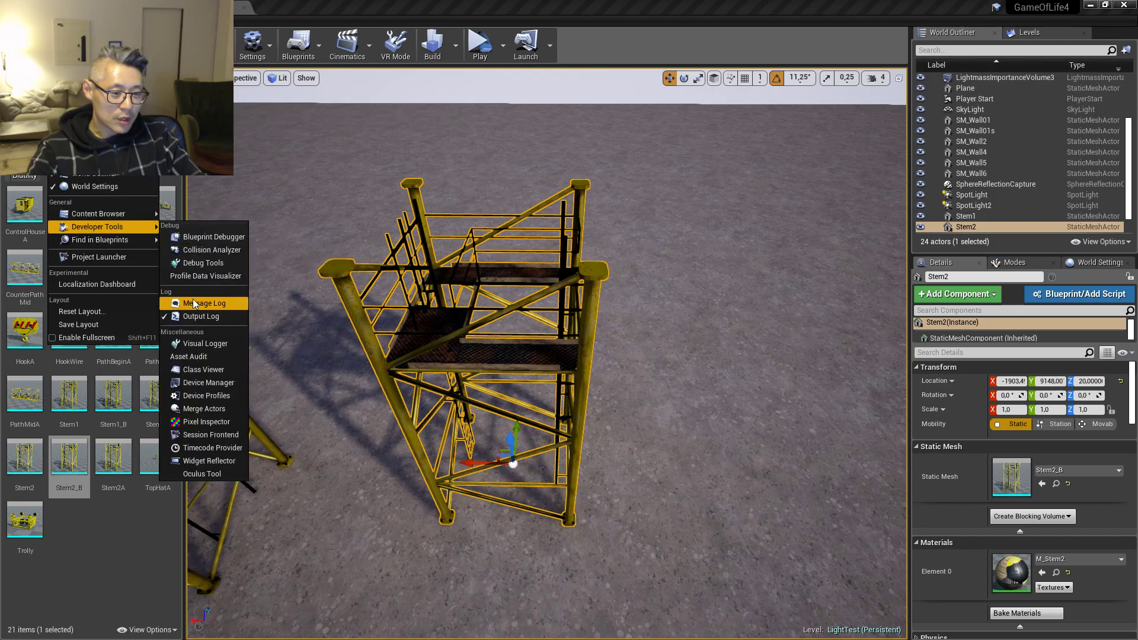
- Show the Message Log with the Map Check reporting 0 errors and 0 warnings
click(203, 302)
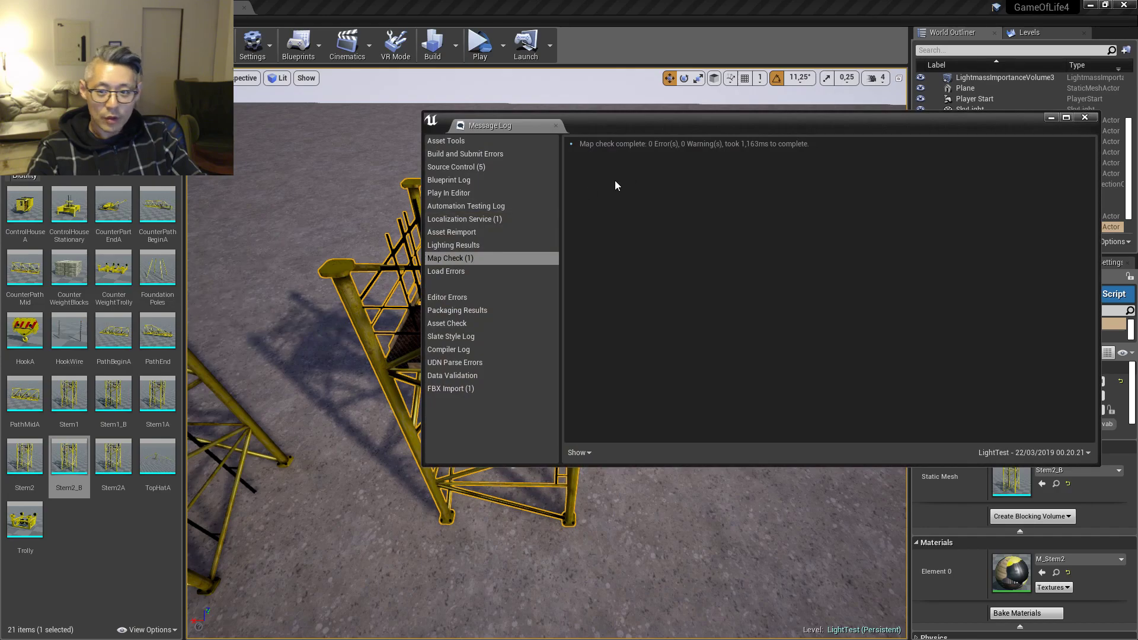
mouse_move(728, 149)
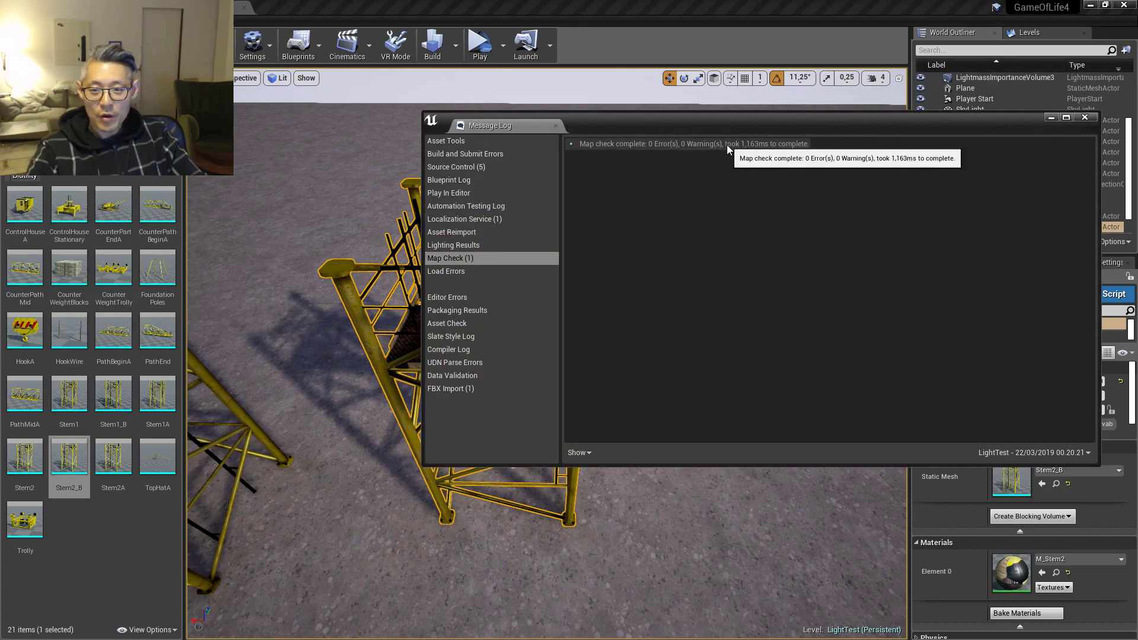
mouse_move(846, 158)
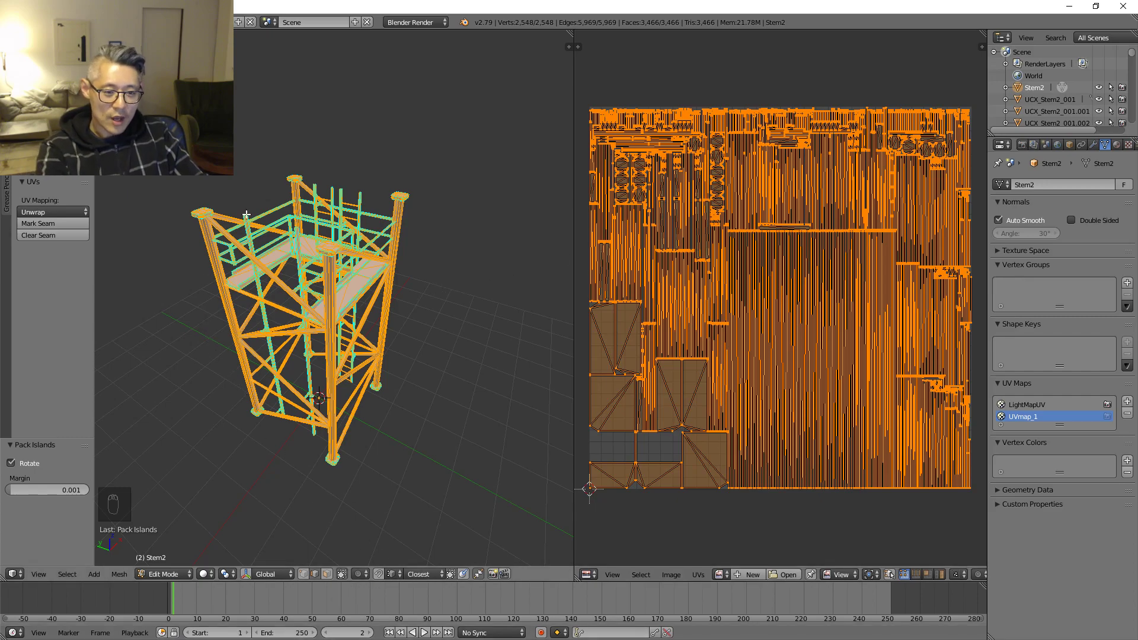
- Join all UCX collision pieces into UCX_Stem2_001 with Ctrl+J and enter Edit Mode on it
key(Tab)
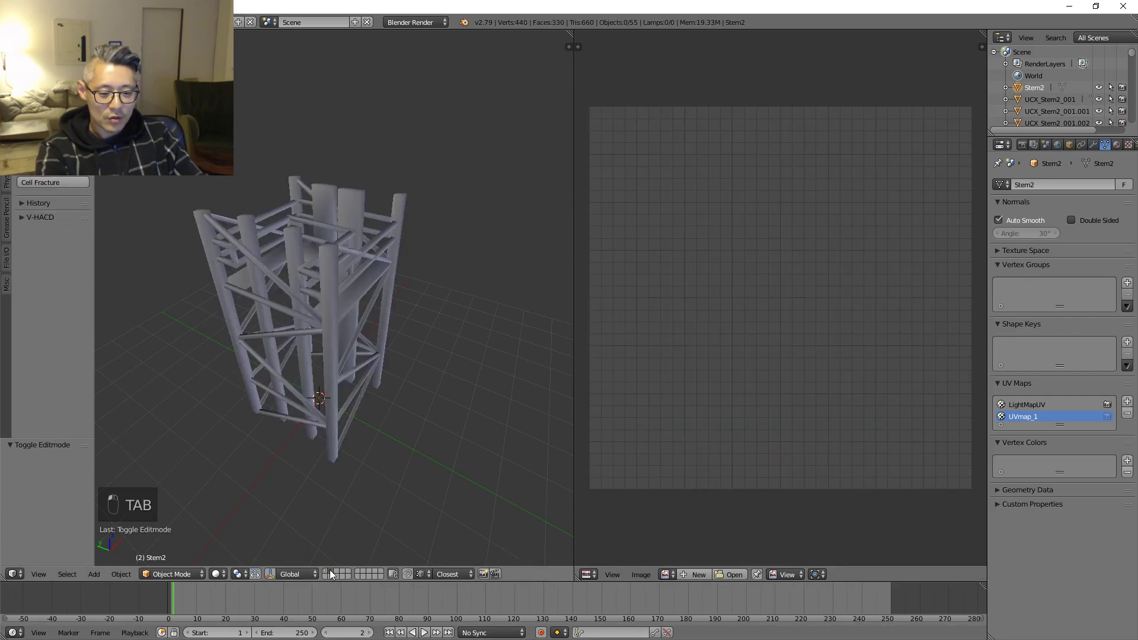
key(a)
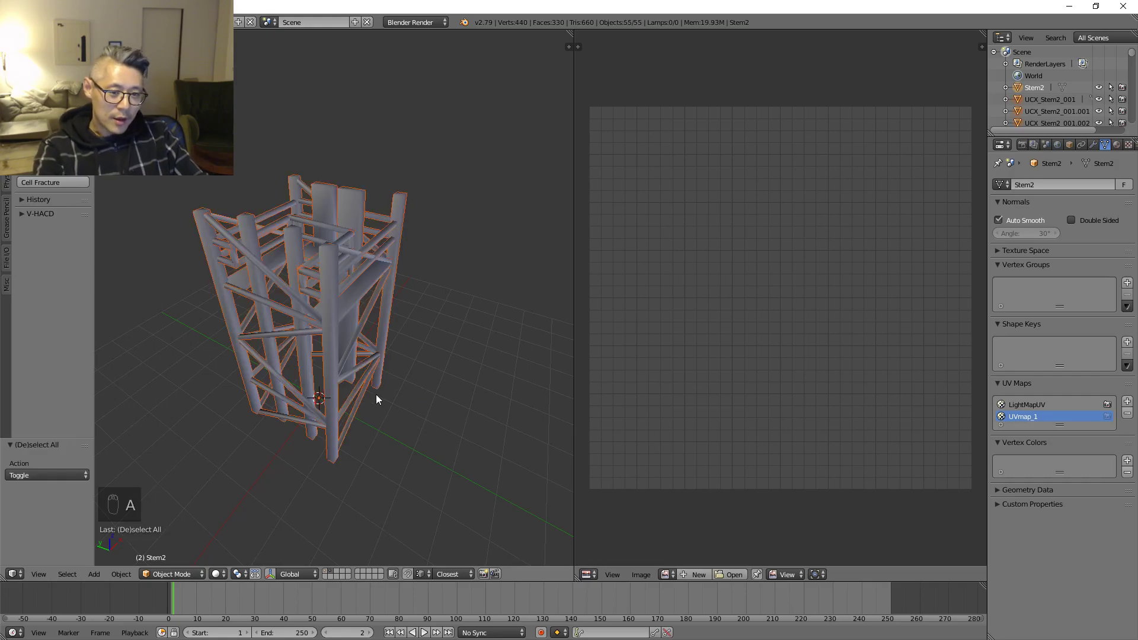
key(ctrl+j)
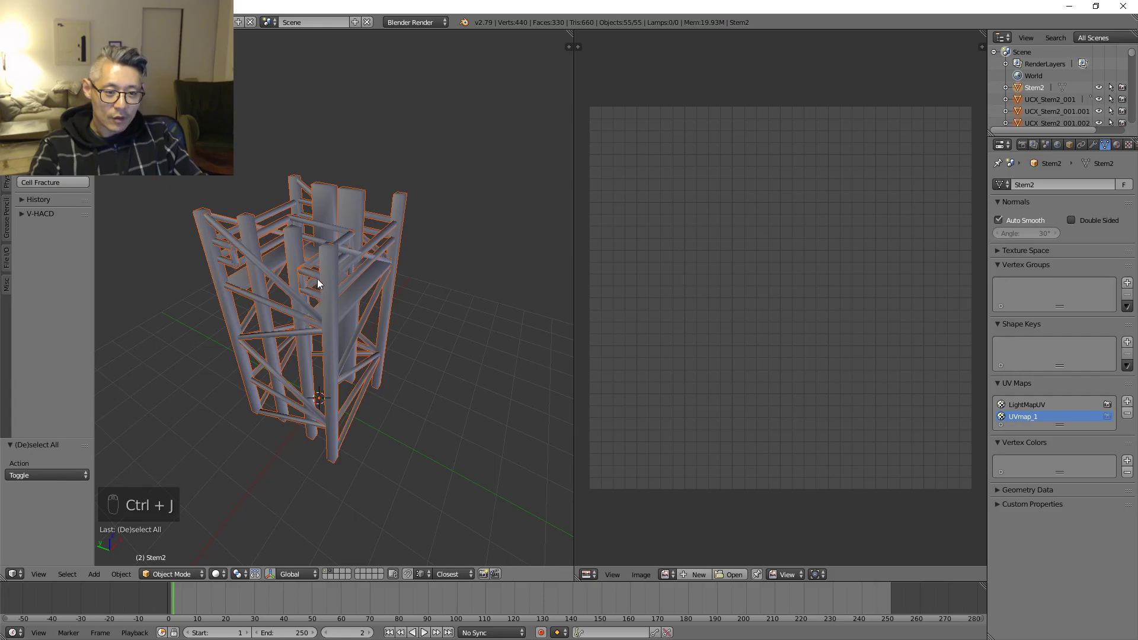
key(a)
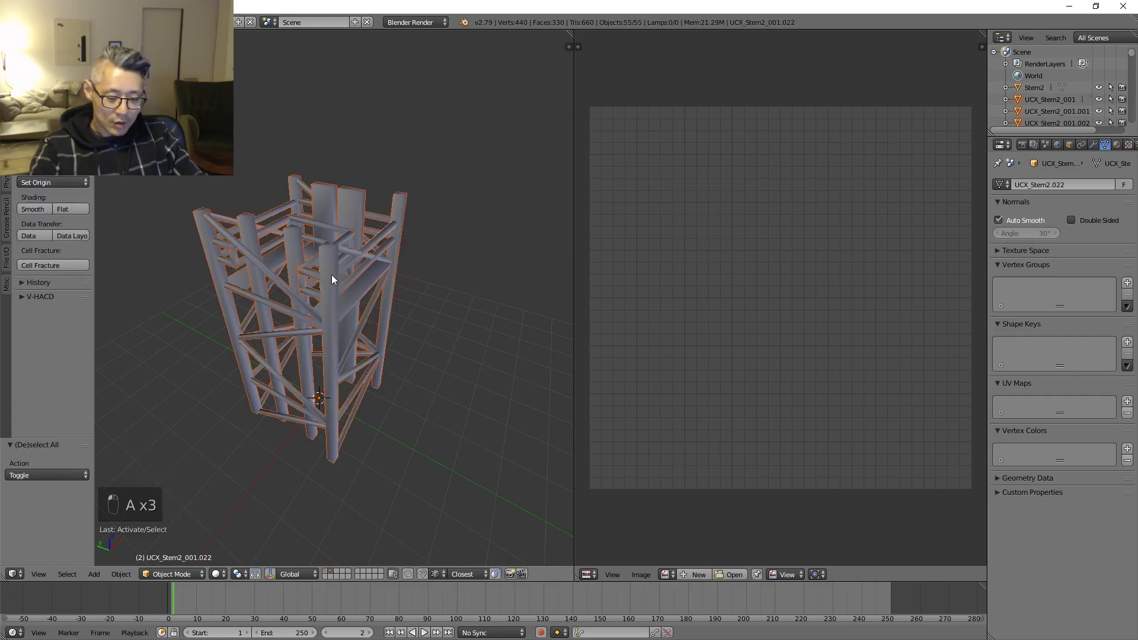
key(ctrl+j)
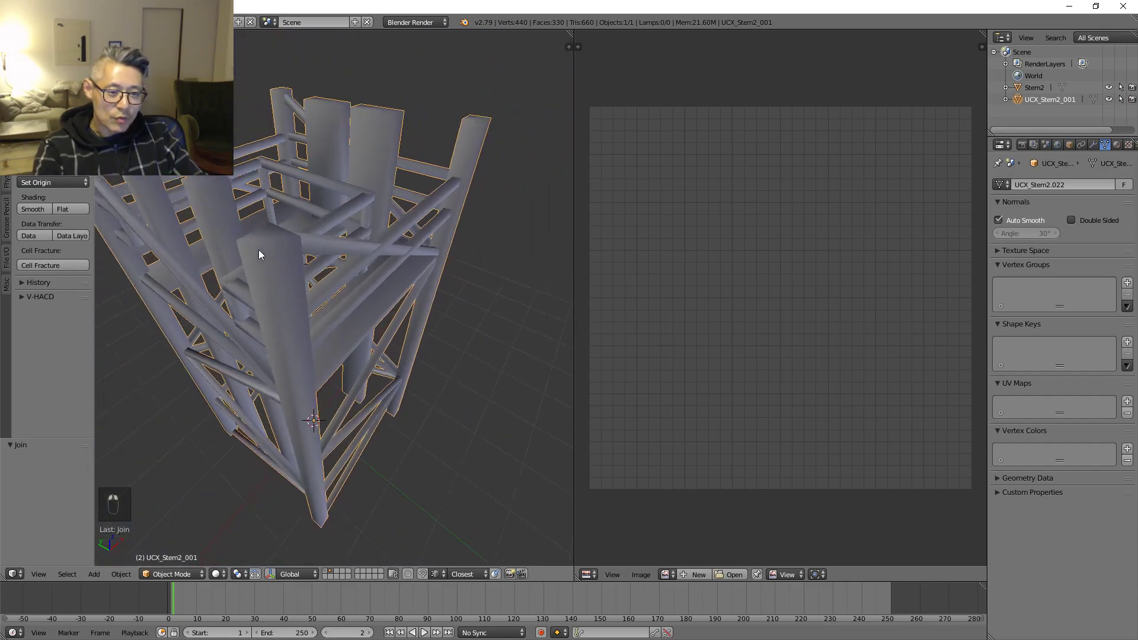
key(Tab)
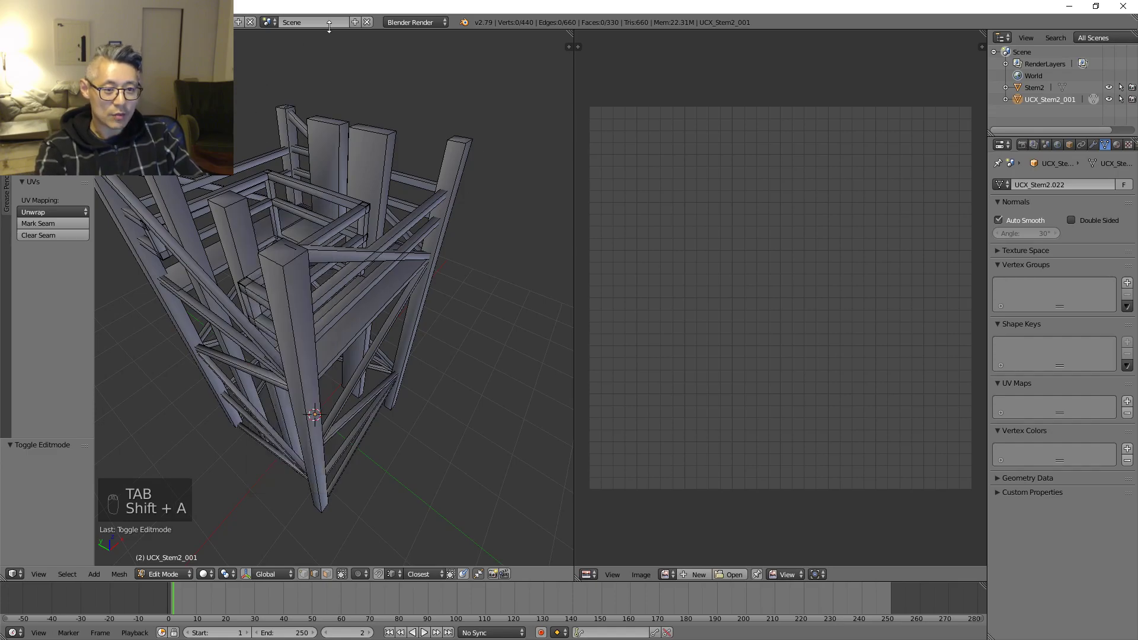
- Add a cube primitive to the collision mesh and switch to face selection
key(shift+a)
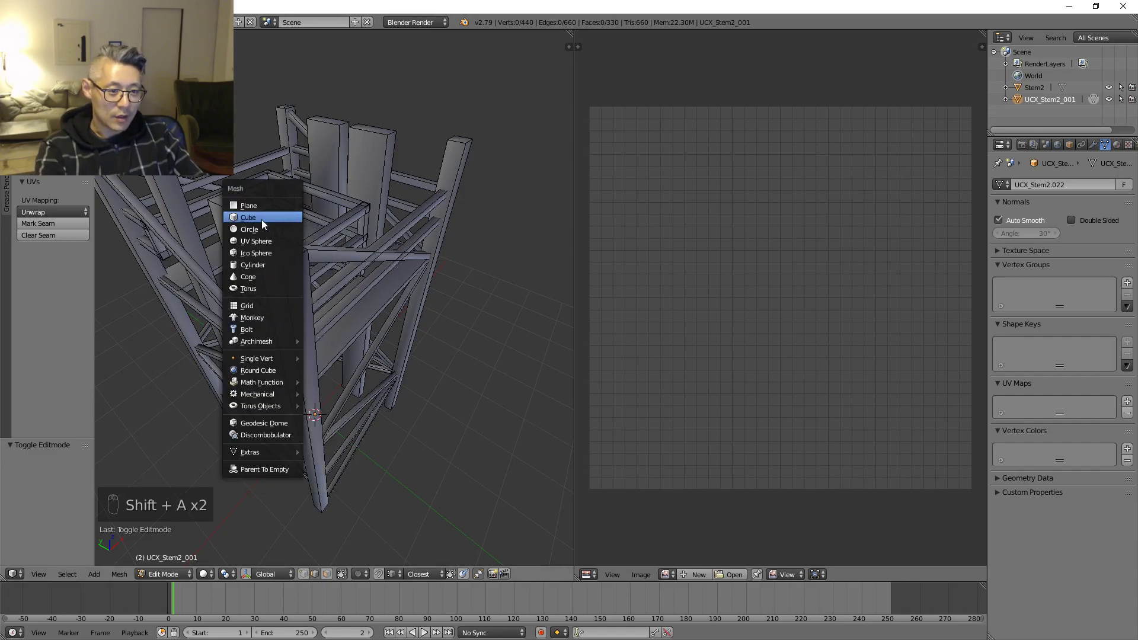
click(248, 217)
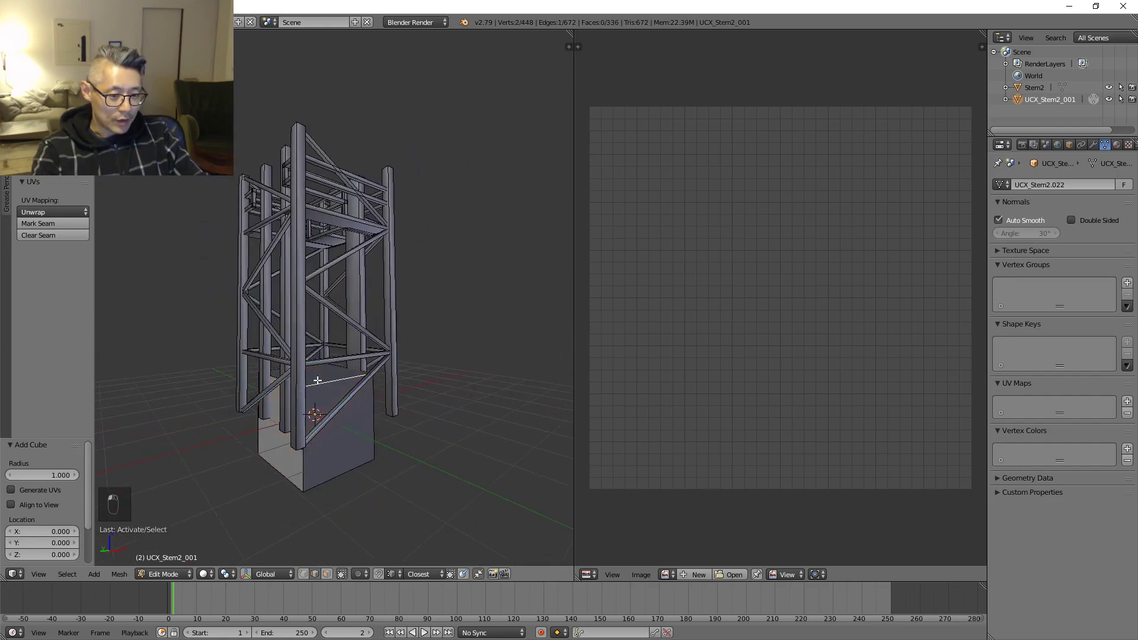
key(ctrl+tab)
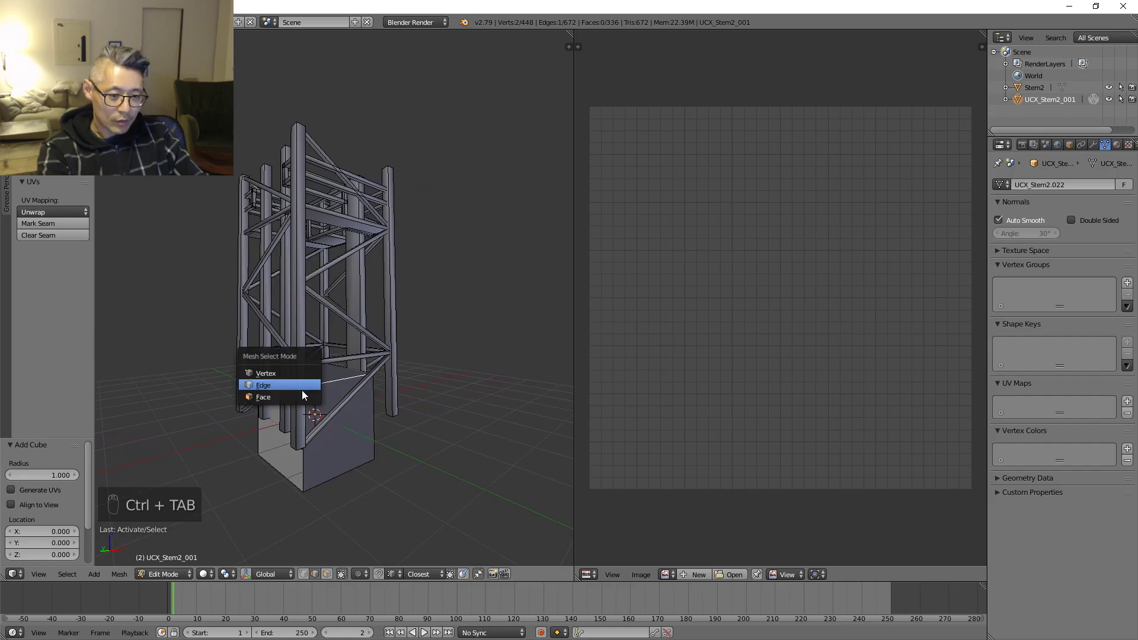
click(263, 397)
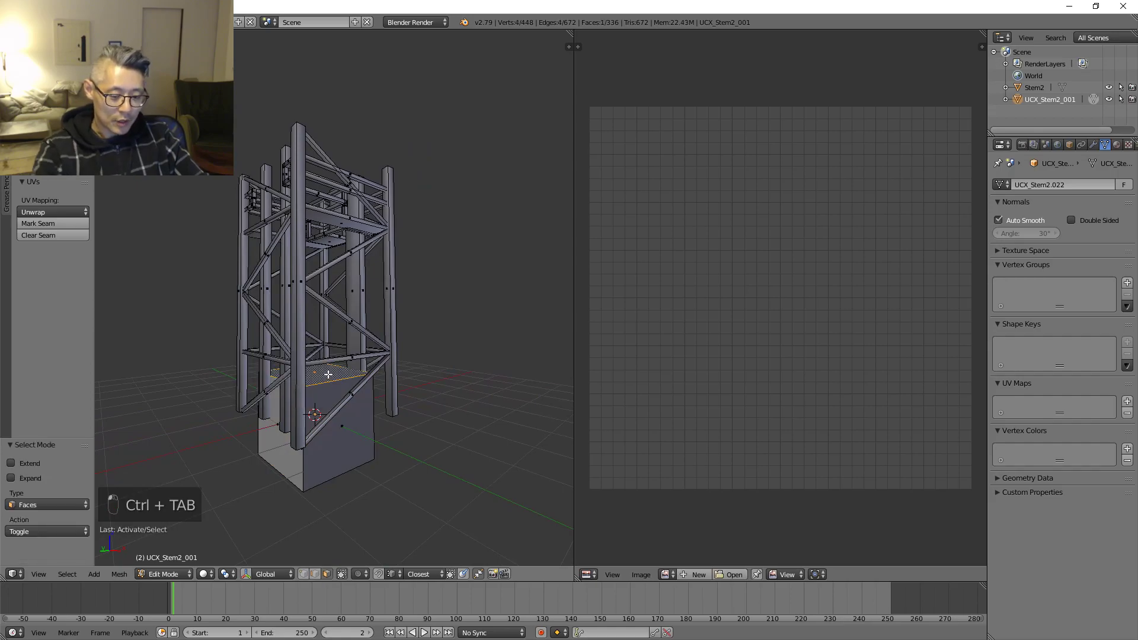
- Stretch and raise the cube along Z above the tower, then select the whole linked box
key(g)
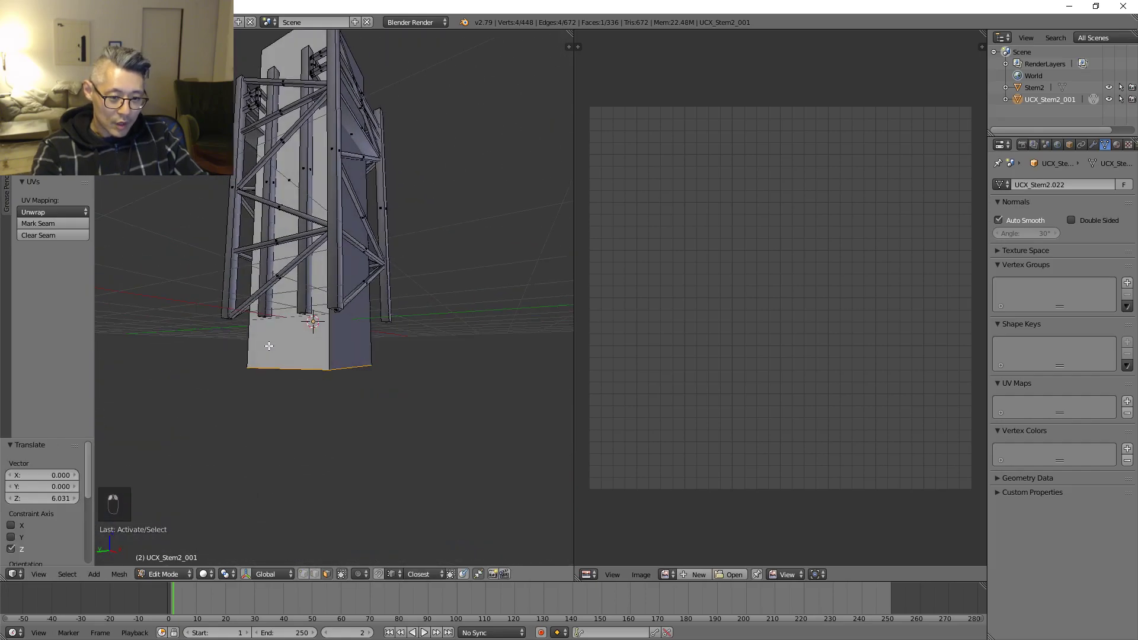
key(g)
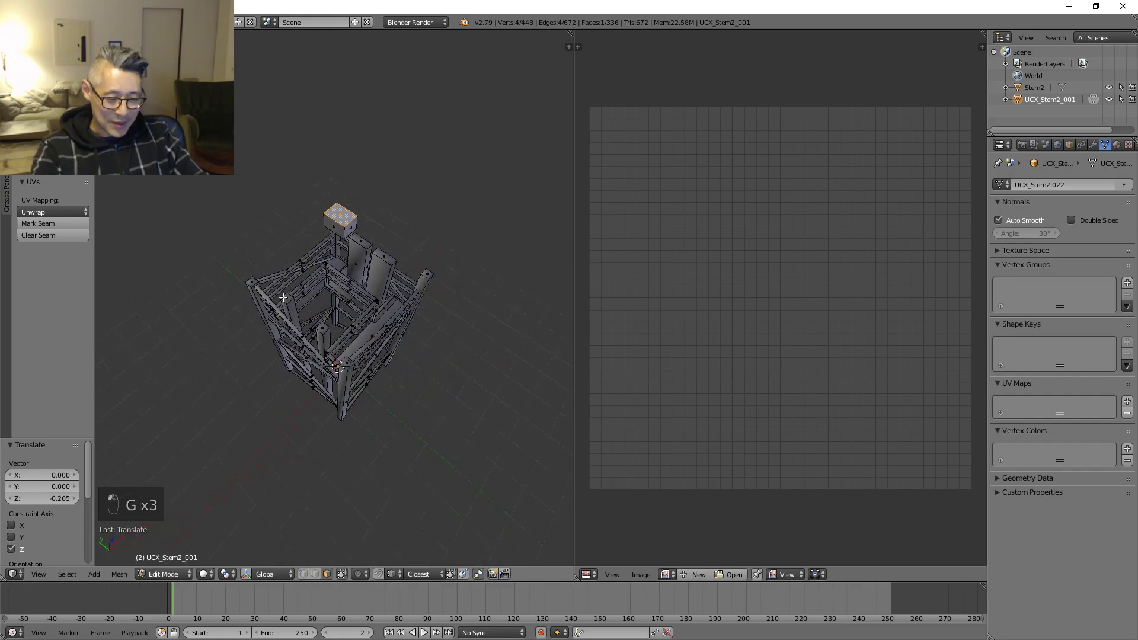
key(ctrl+l)
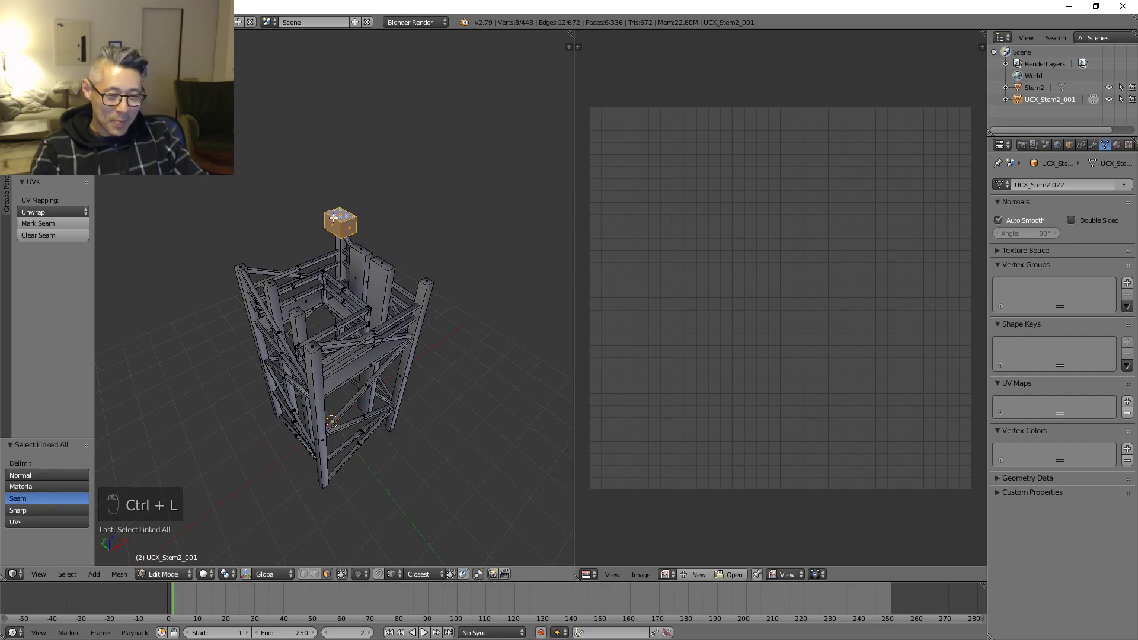
- Separate all collision geometry by loose parts into UCX objects and show only the Stem2 tower layer
key(a)
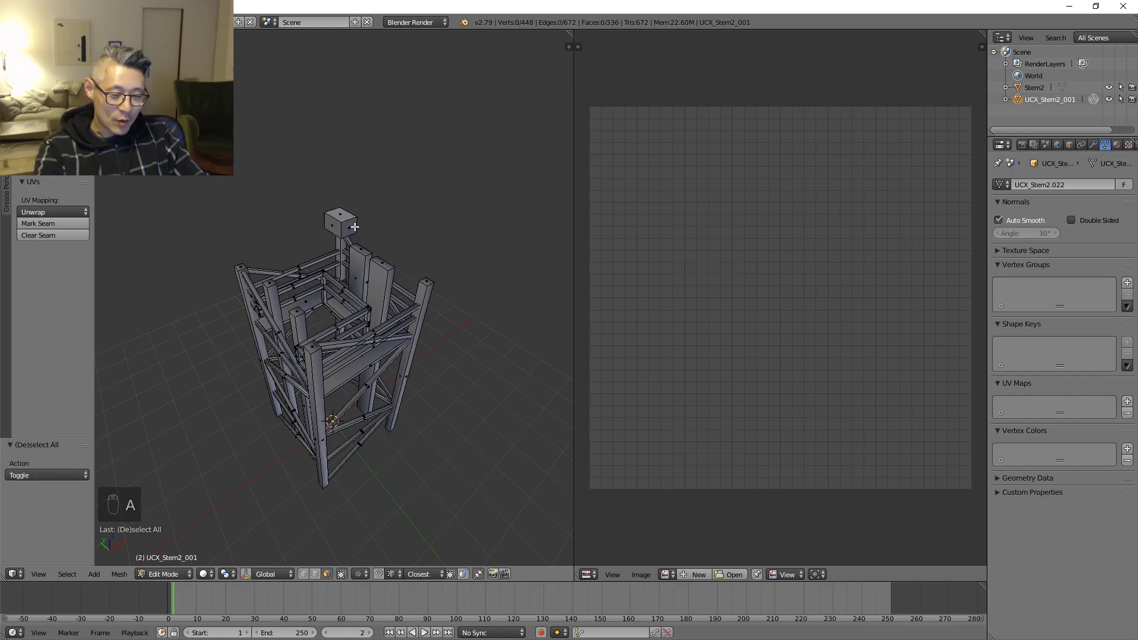
key(a)
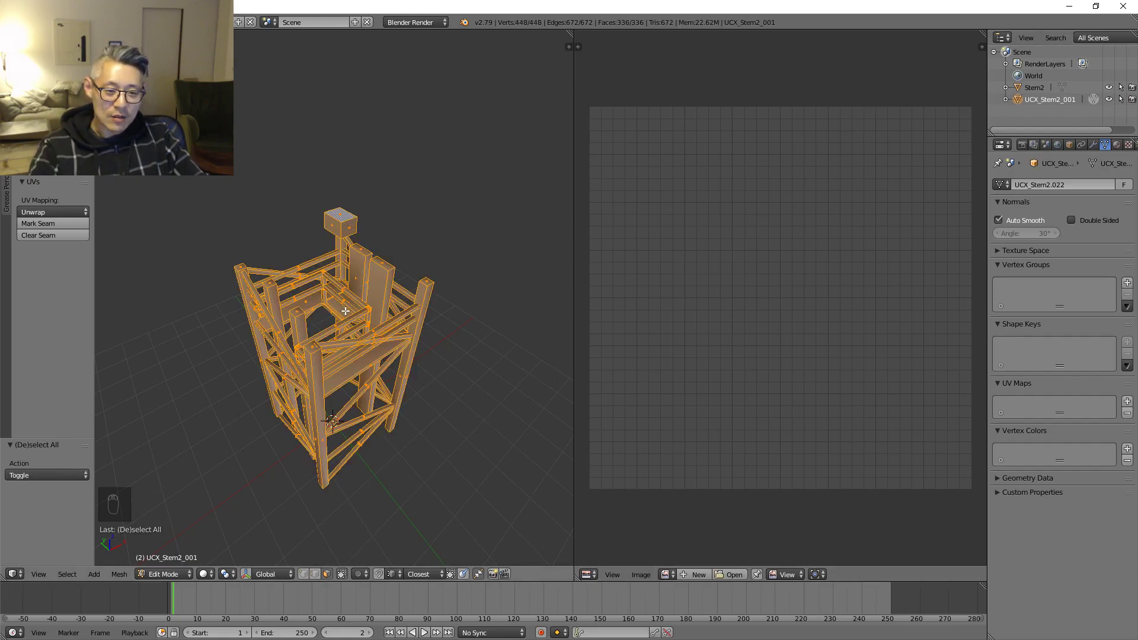
key(ctrl+p)
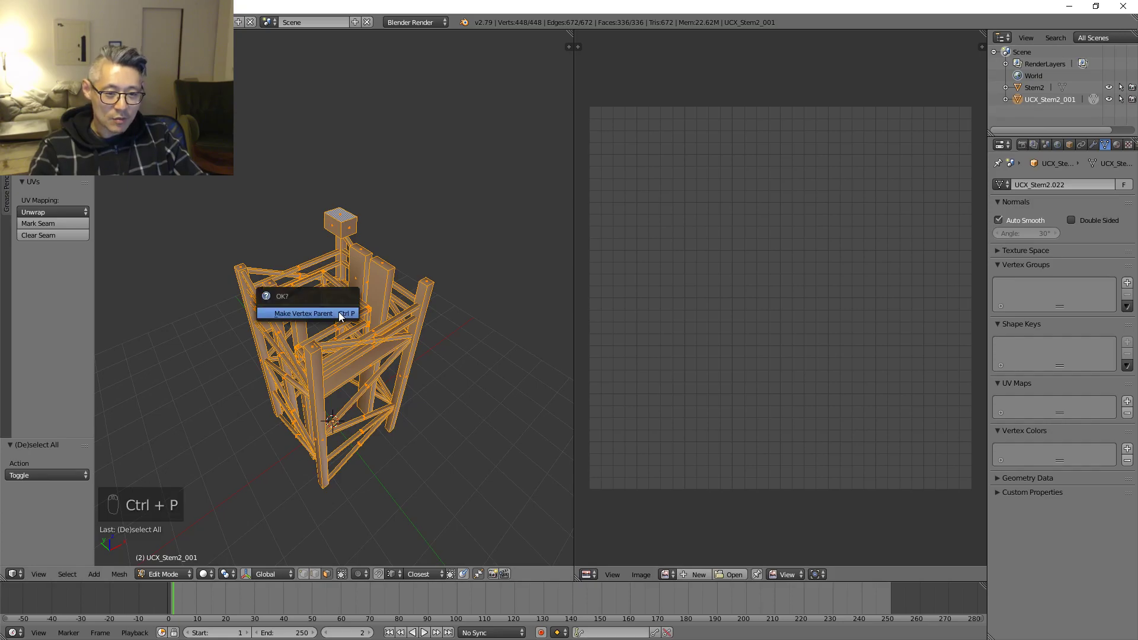
key(p)
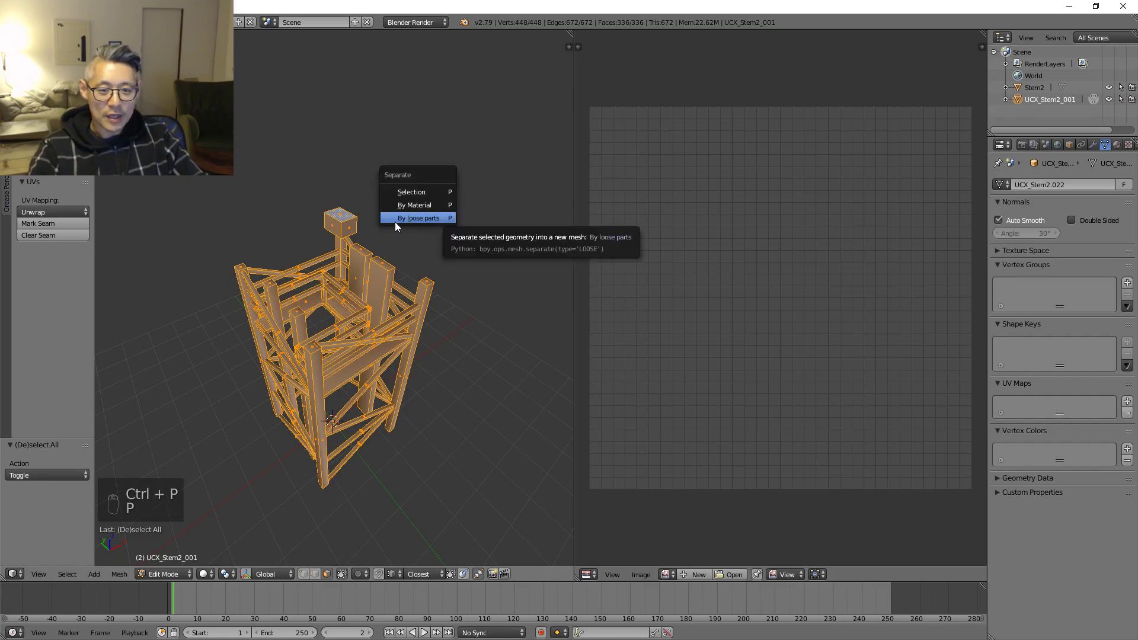
click(418, 218)
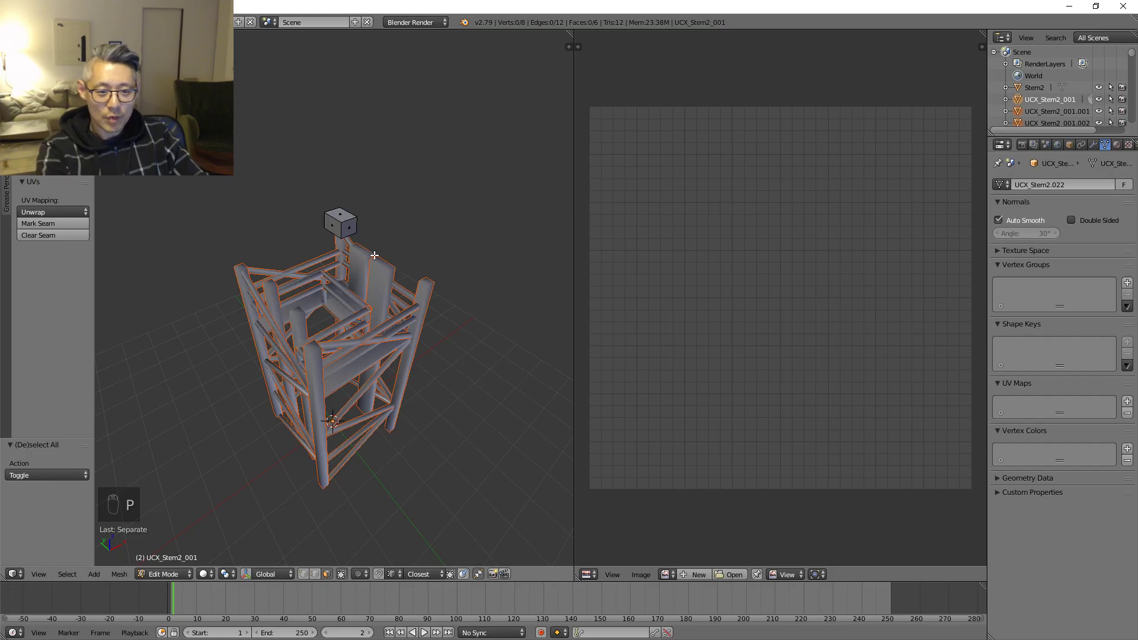
key(Tab)
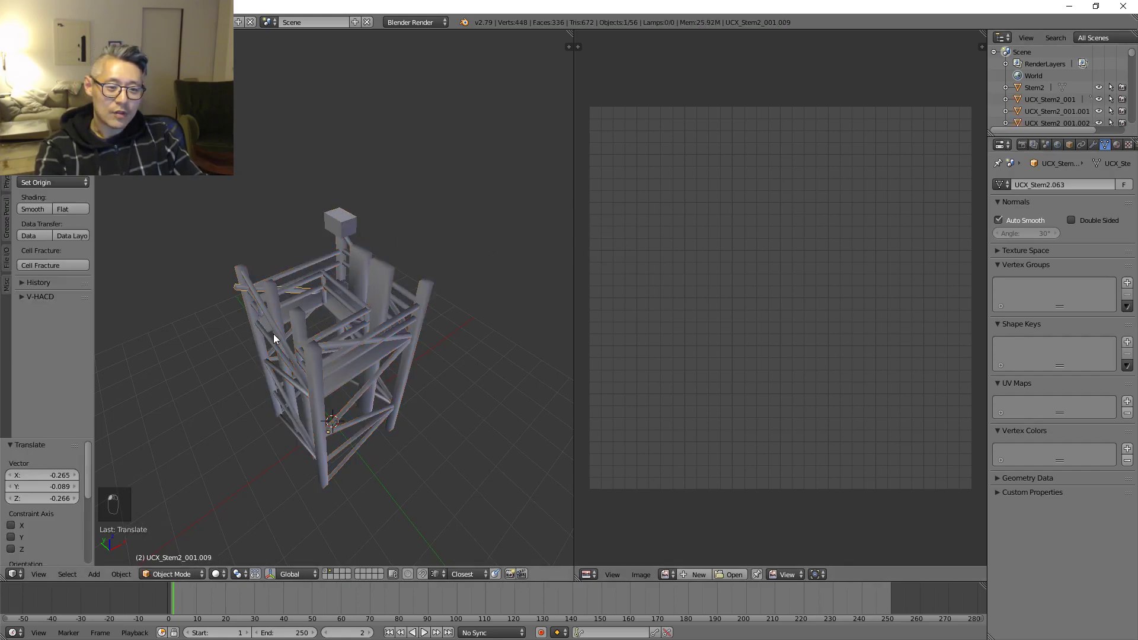
click(300, 341)
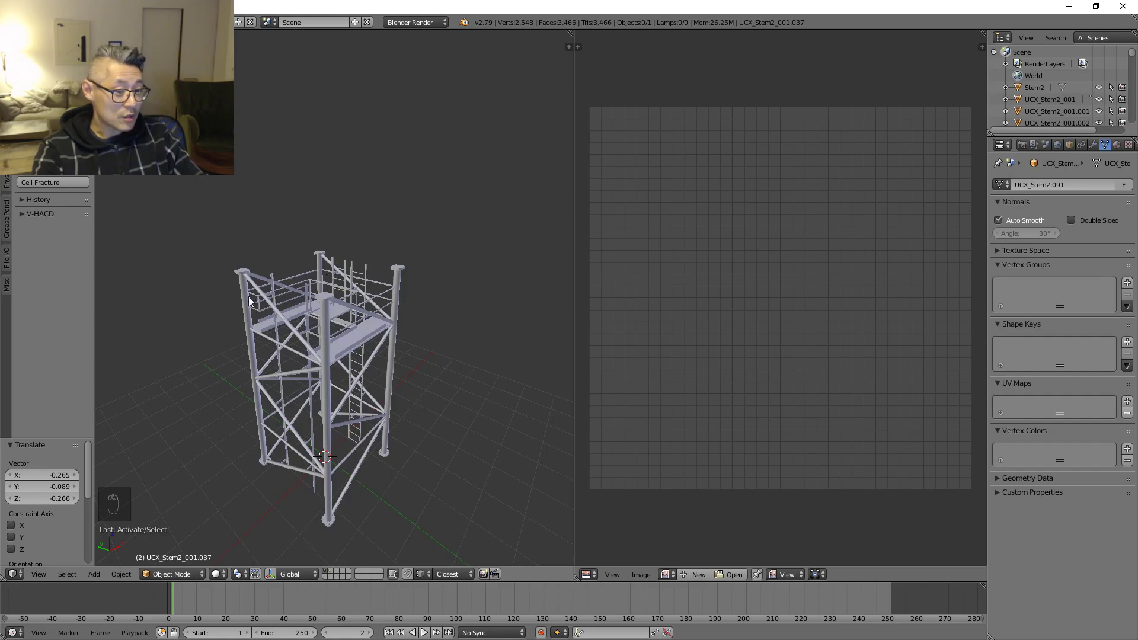
mouse_move(342, 304)
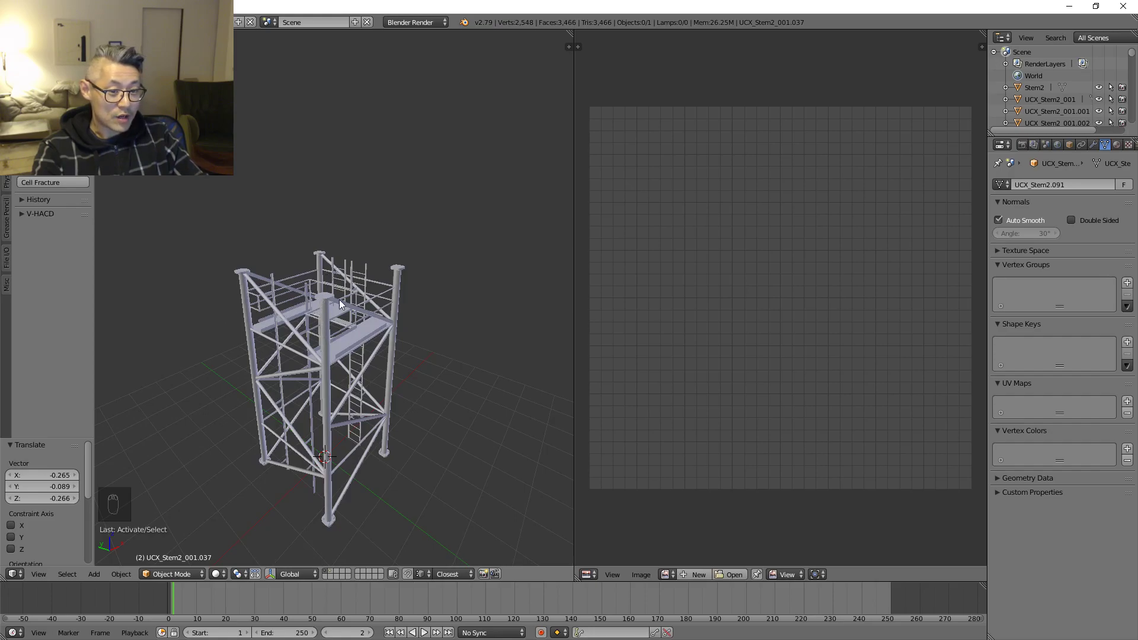
mouse_move(386, 261)
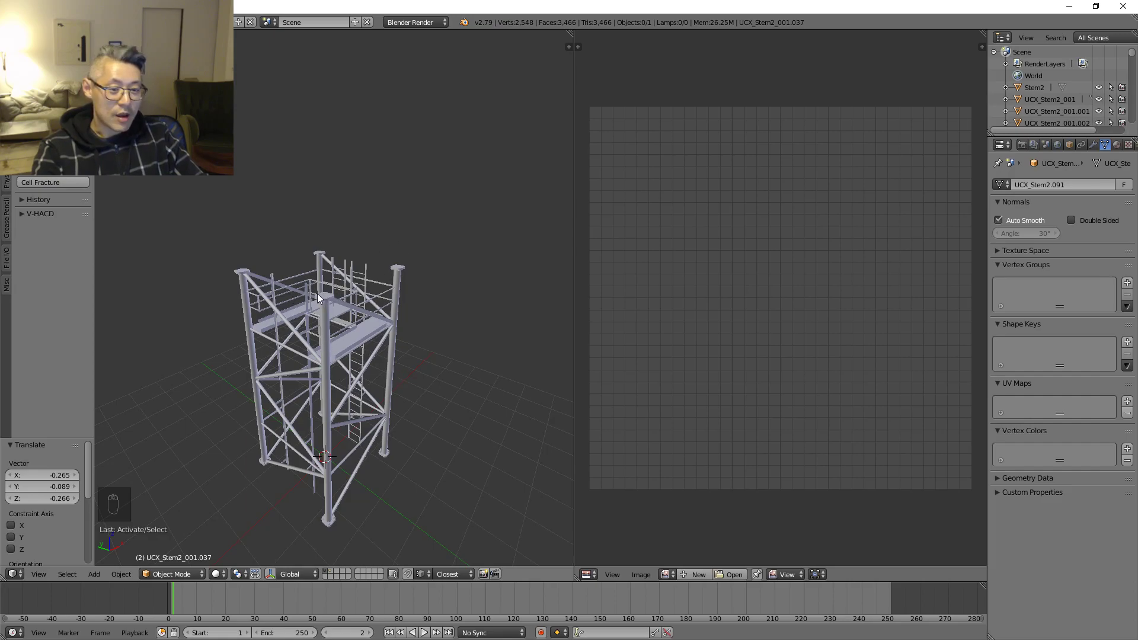
mouse_move(320, 309)
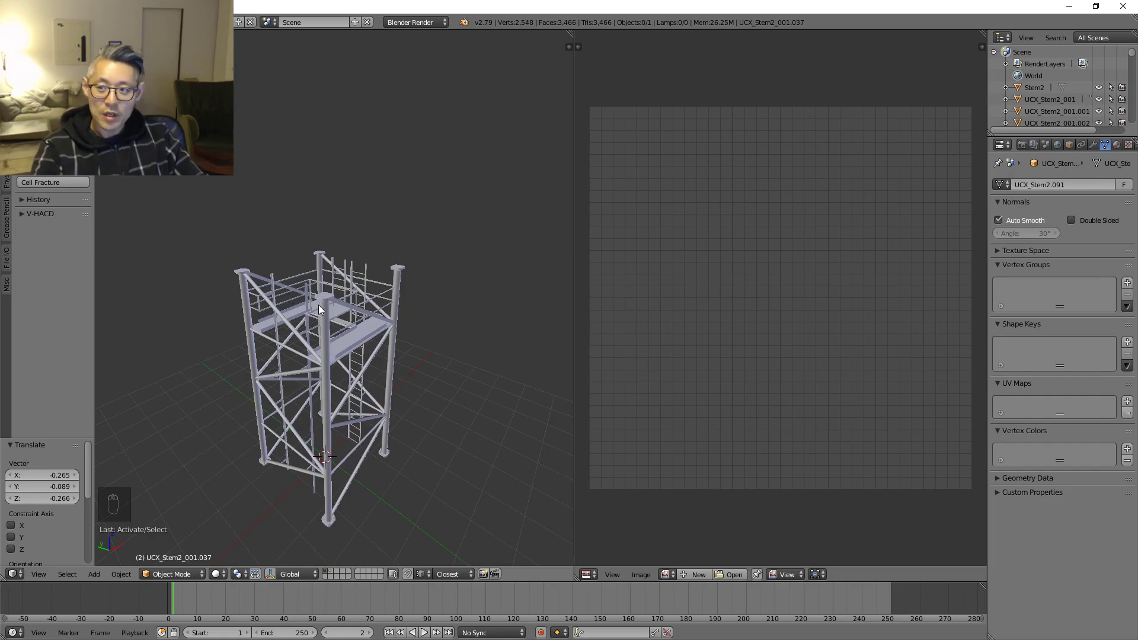